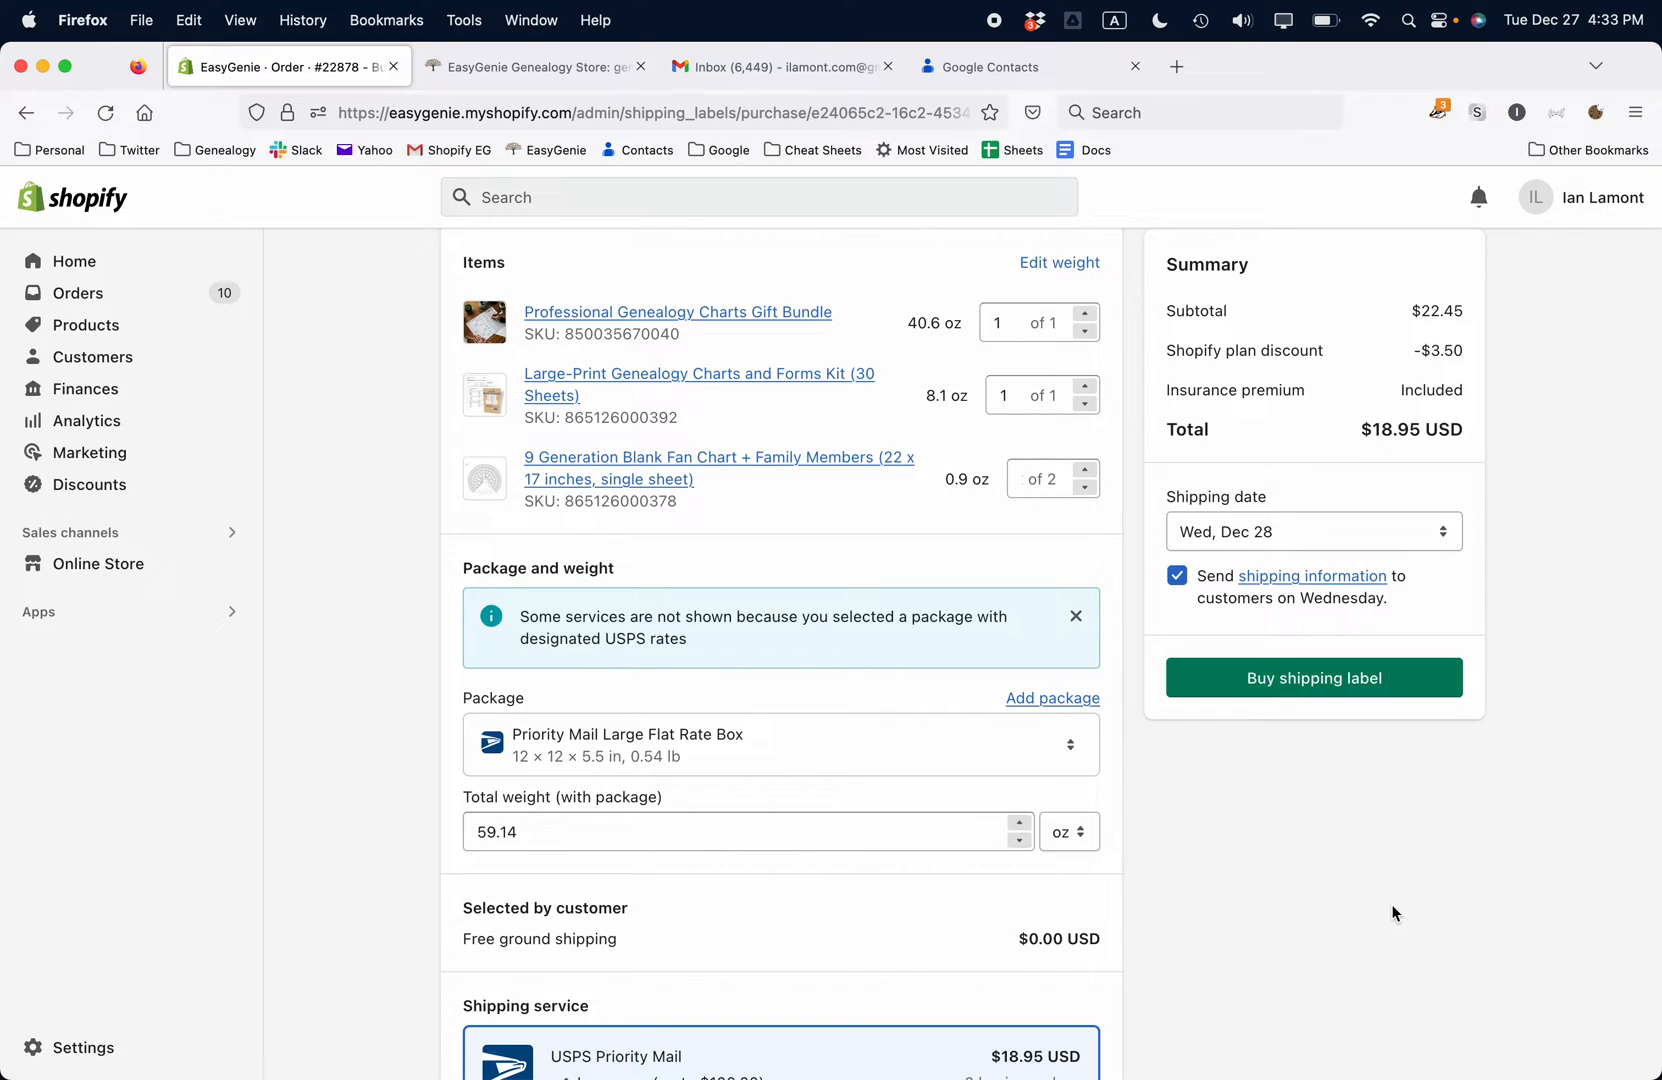
mouse_move(774, 974)
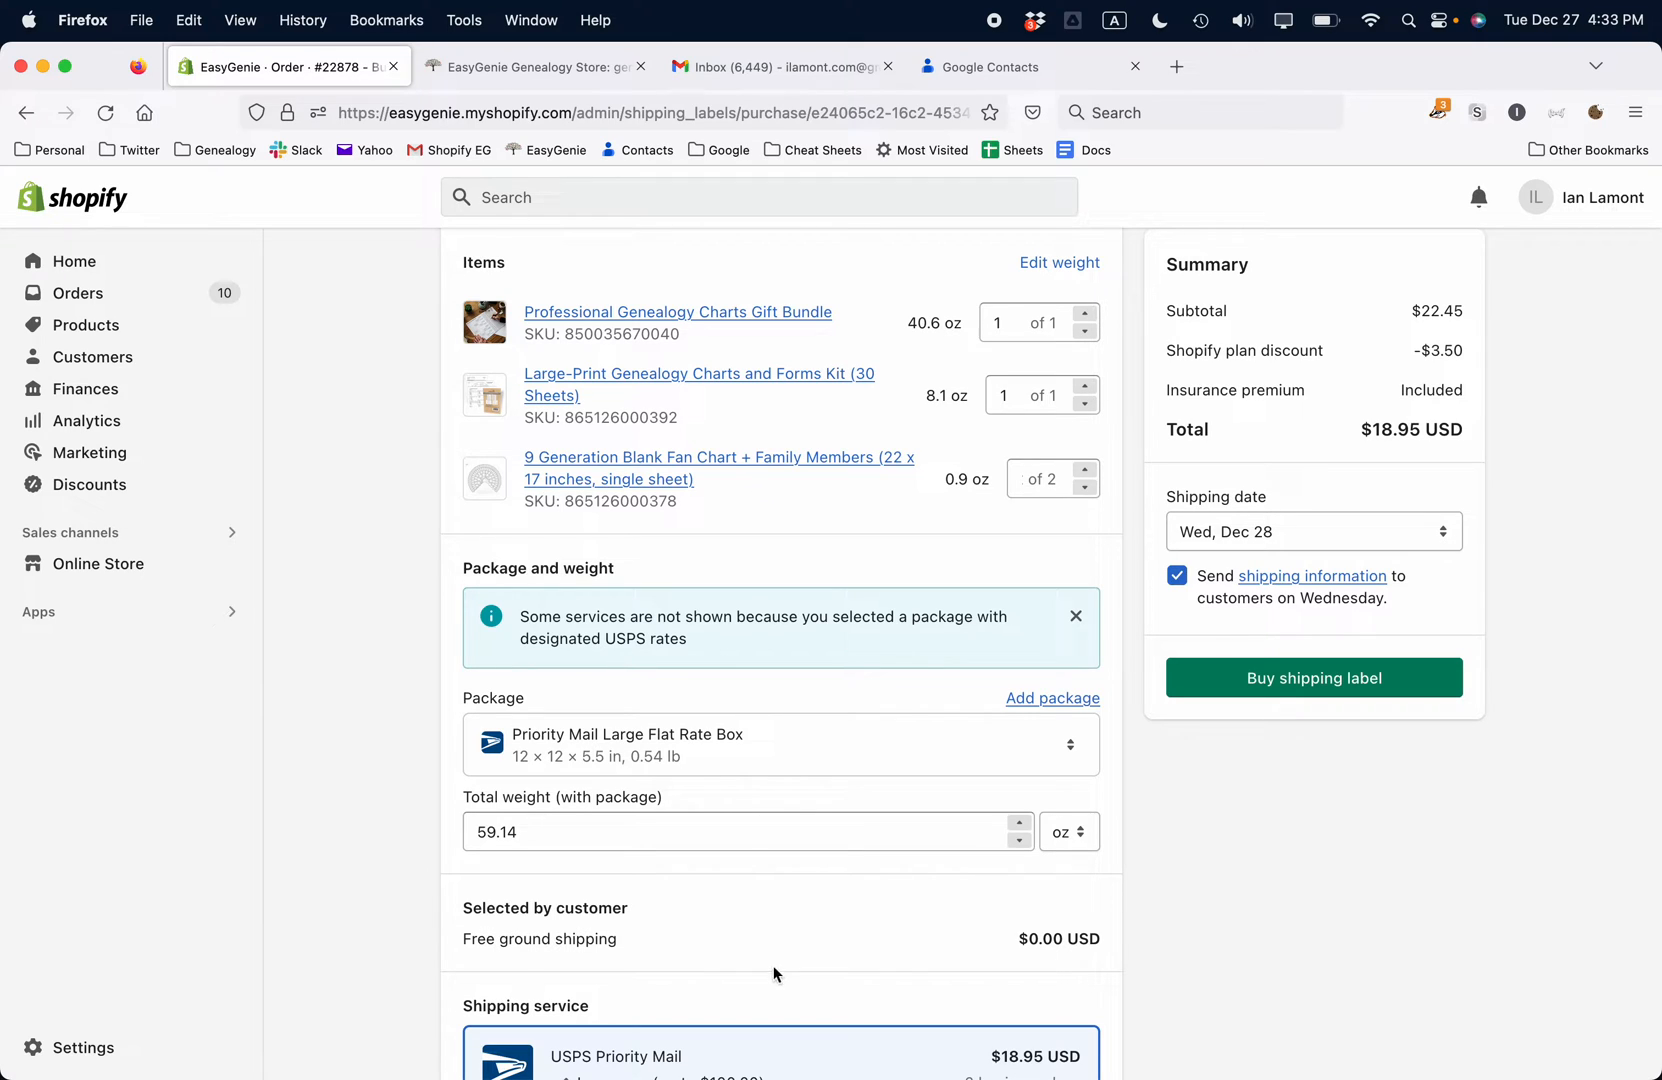
mouse_move(976, 1054)
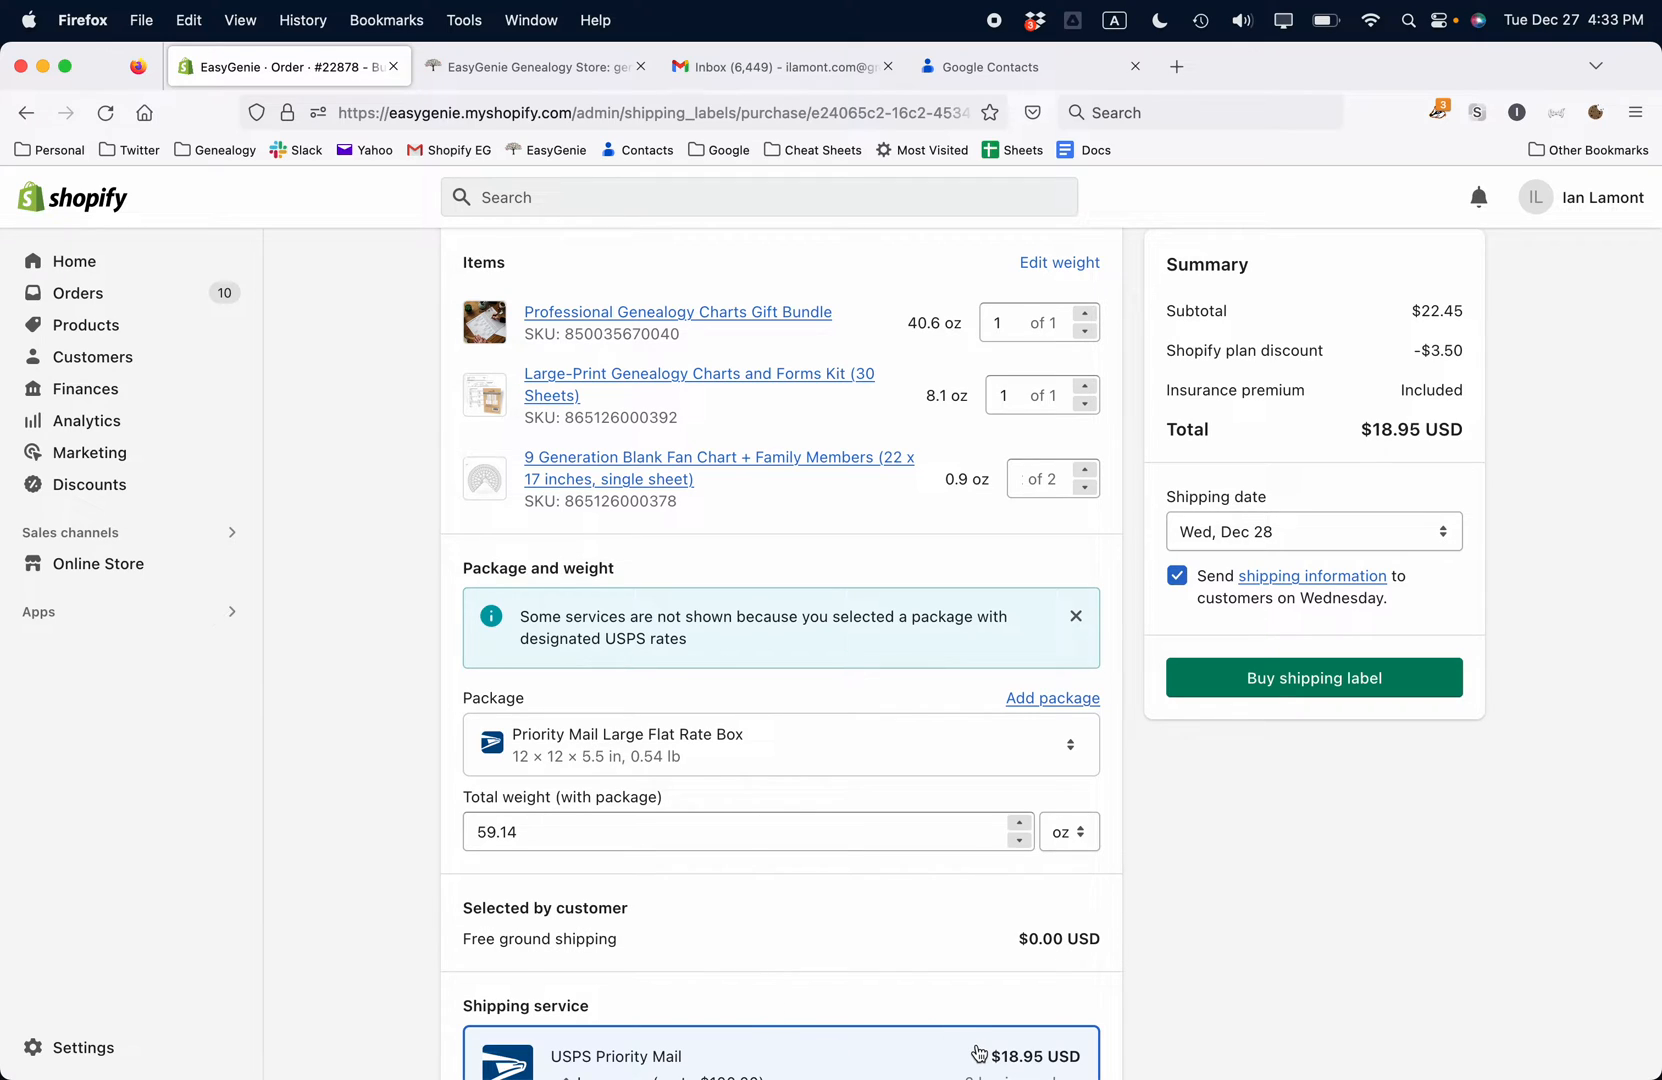
mouse_move(918, 944)
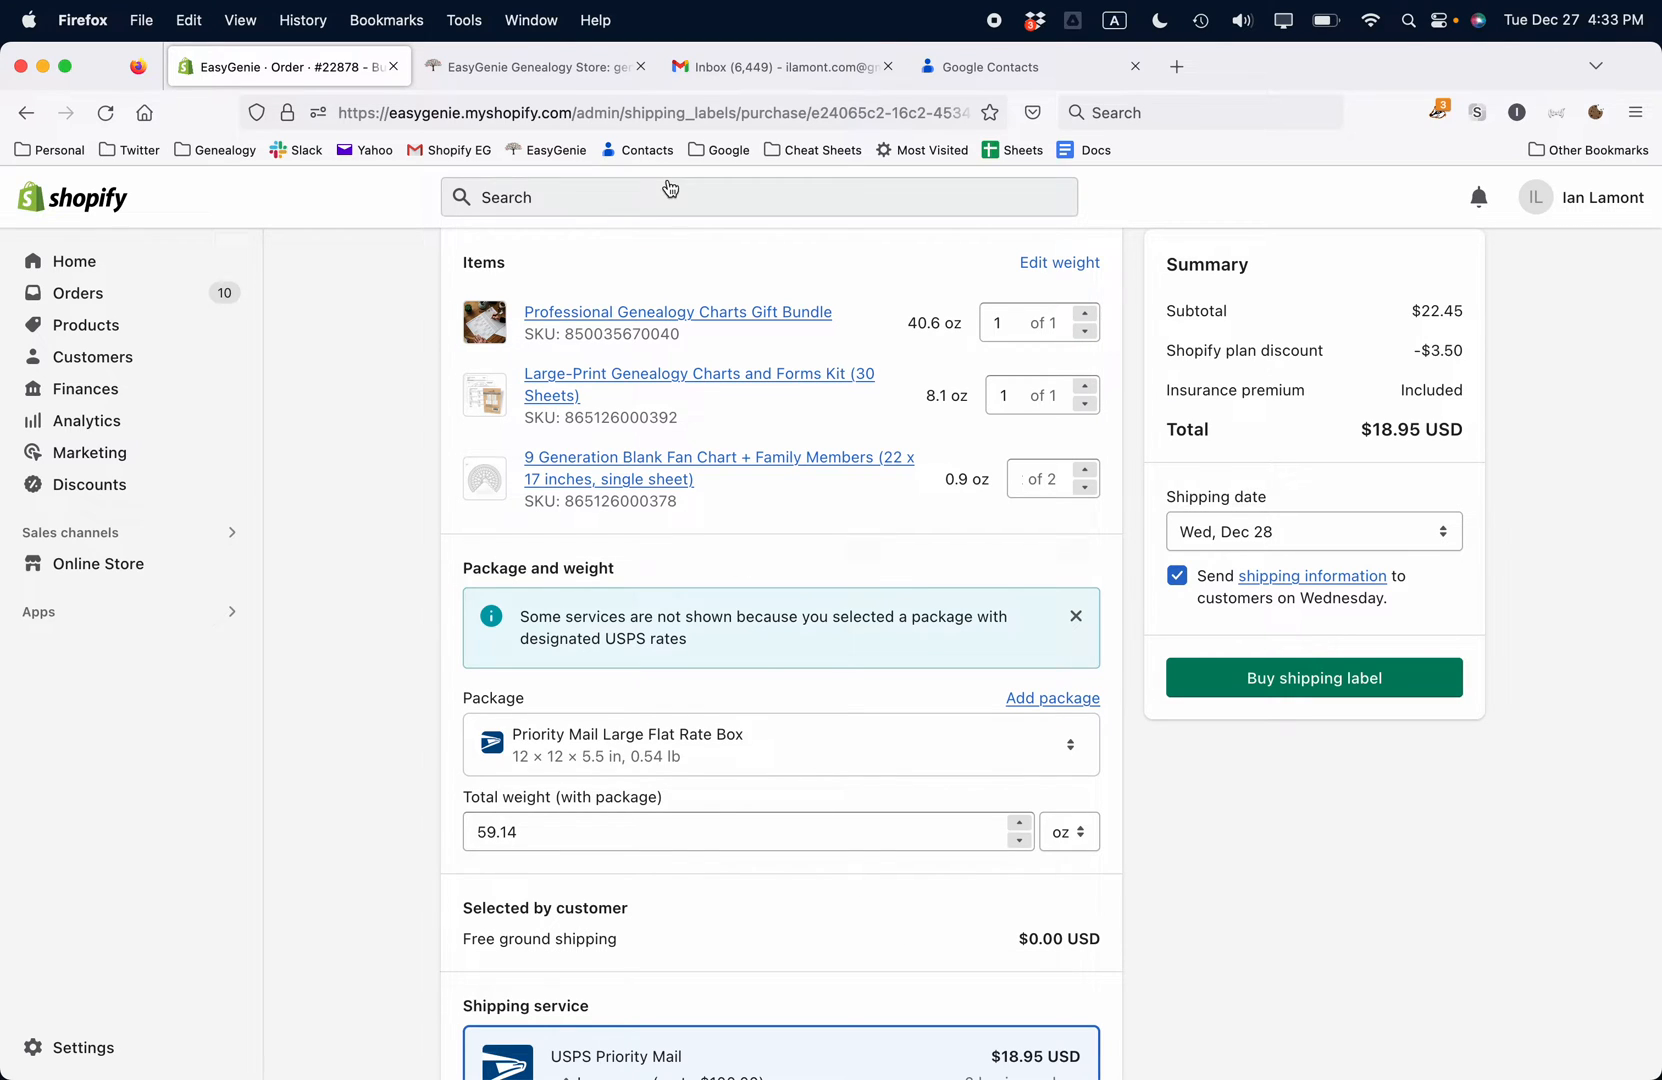
Step: Start a new package for the shipment and choose the Custom package form
scroll("down", 3)
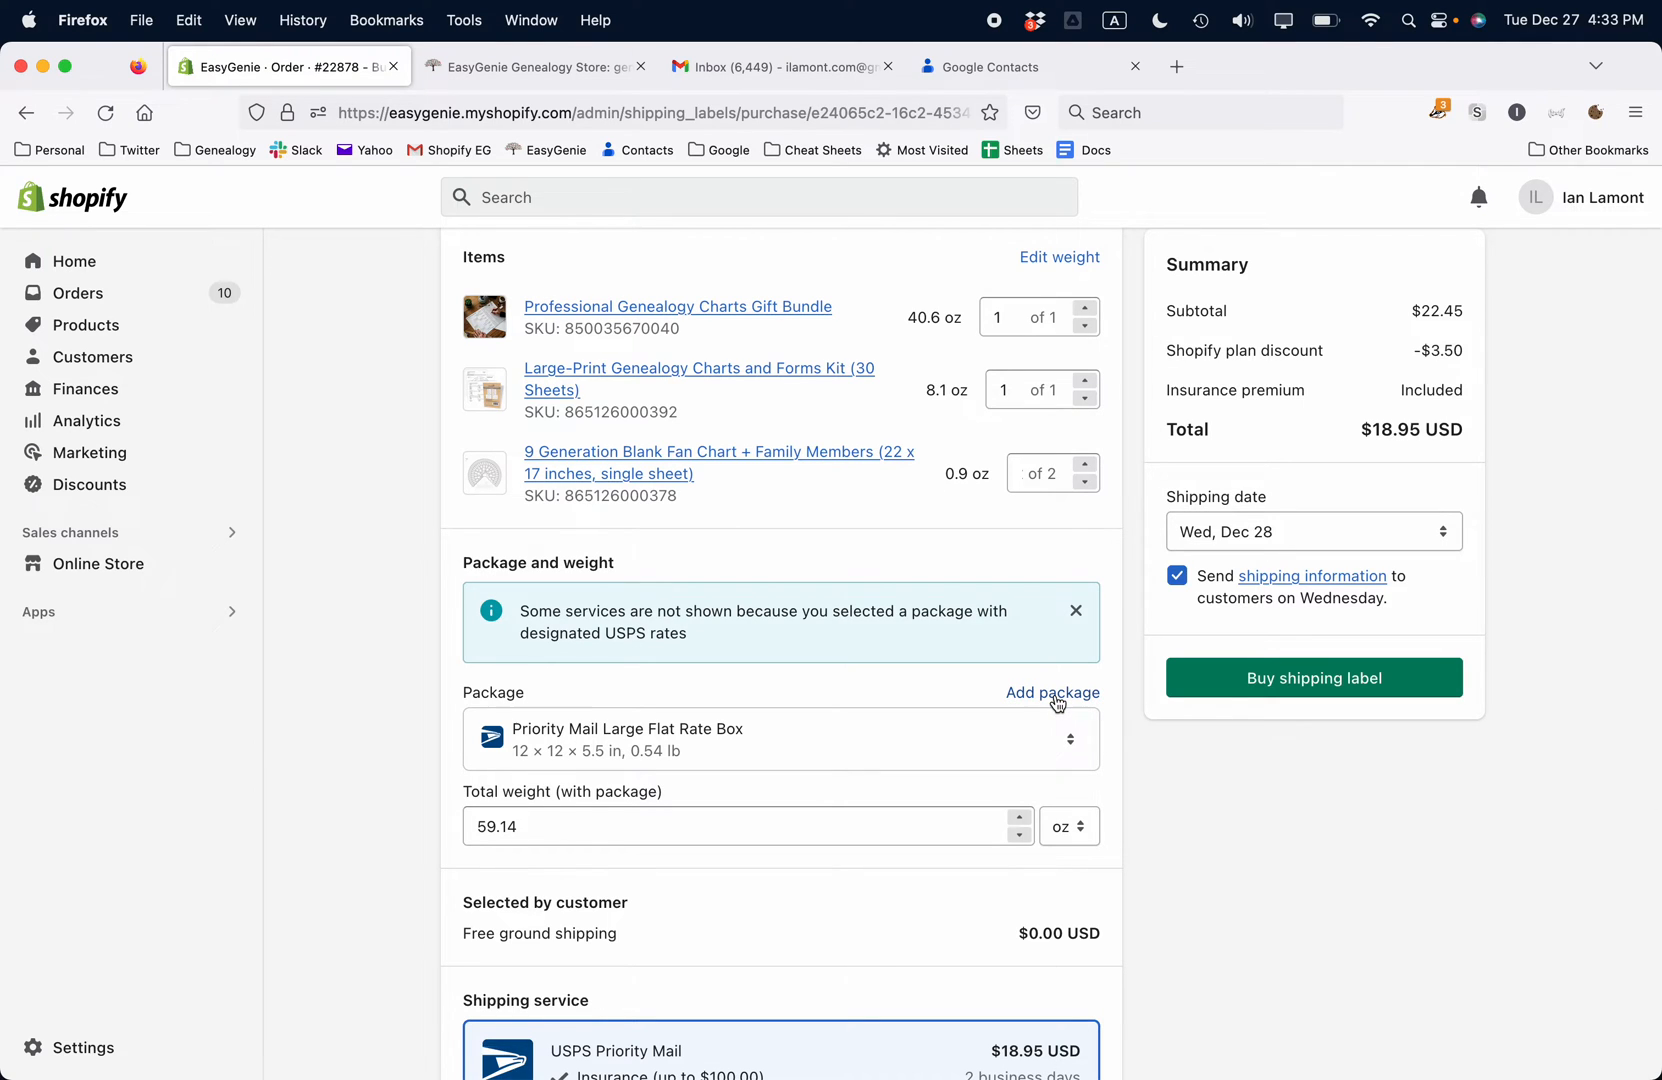
left_click(1052, 692)
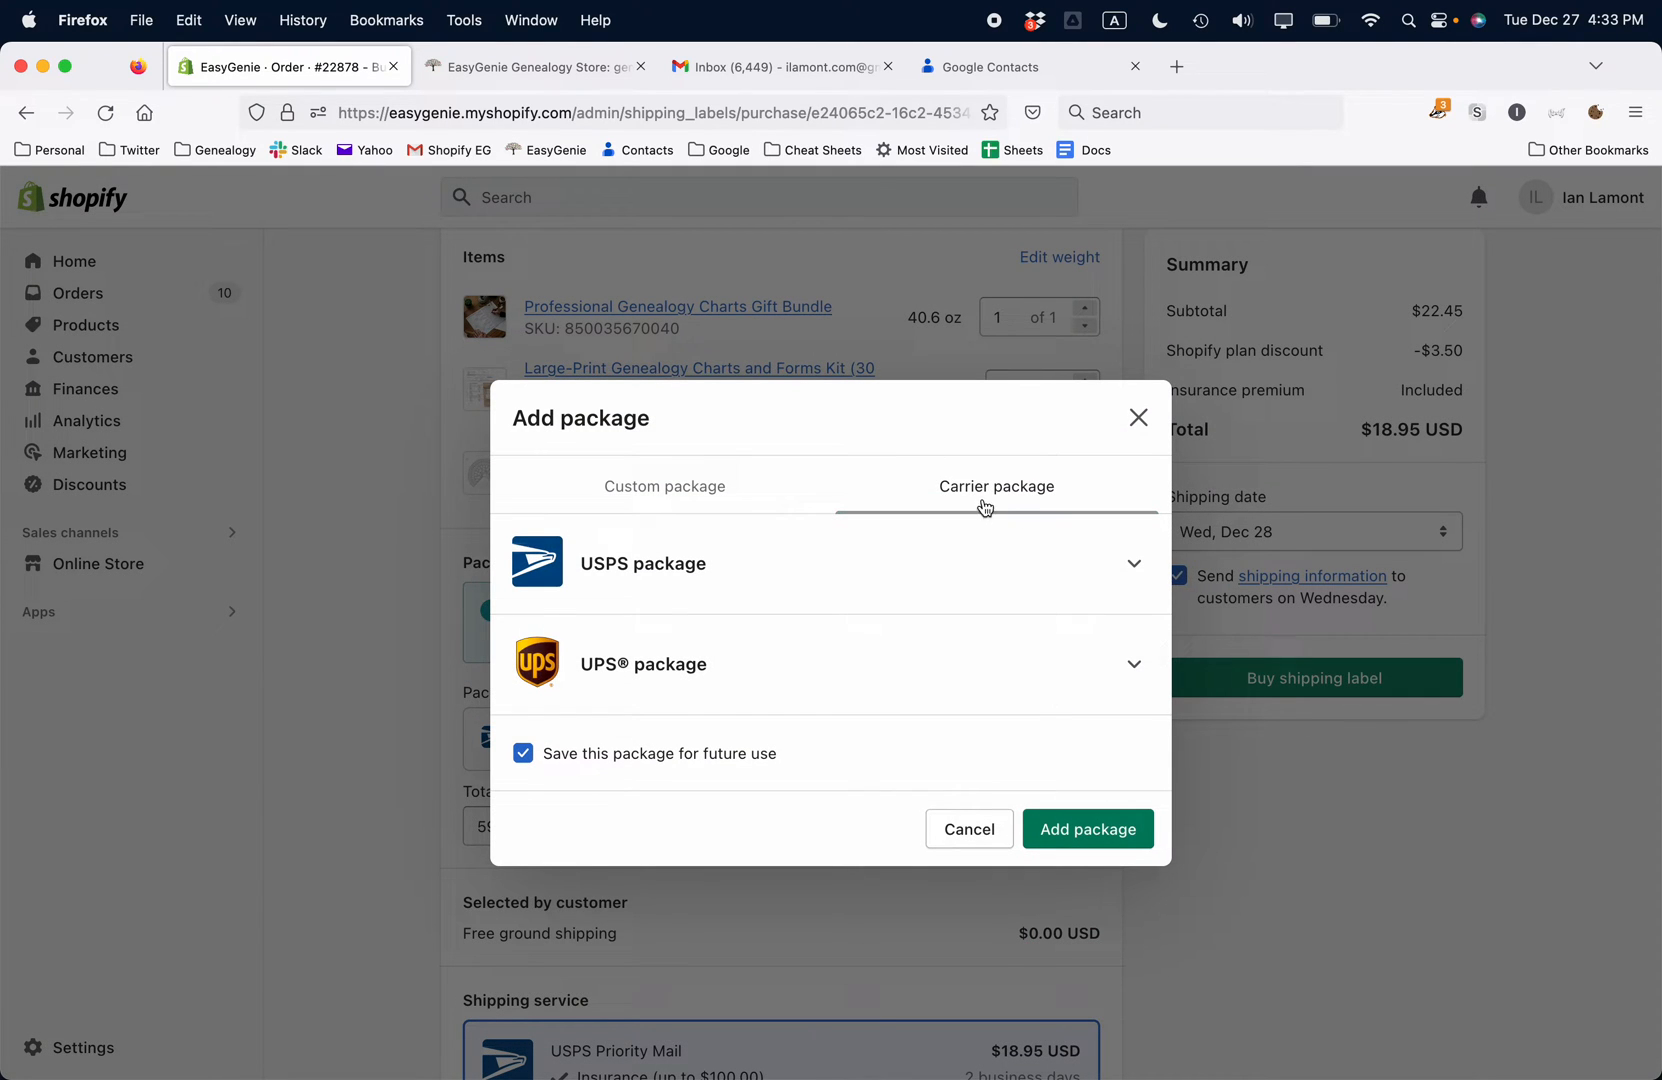
left_click(664, 486)
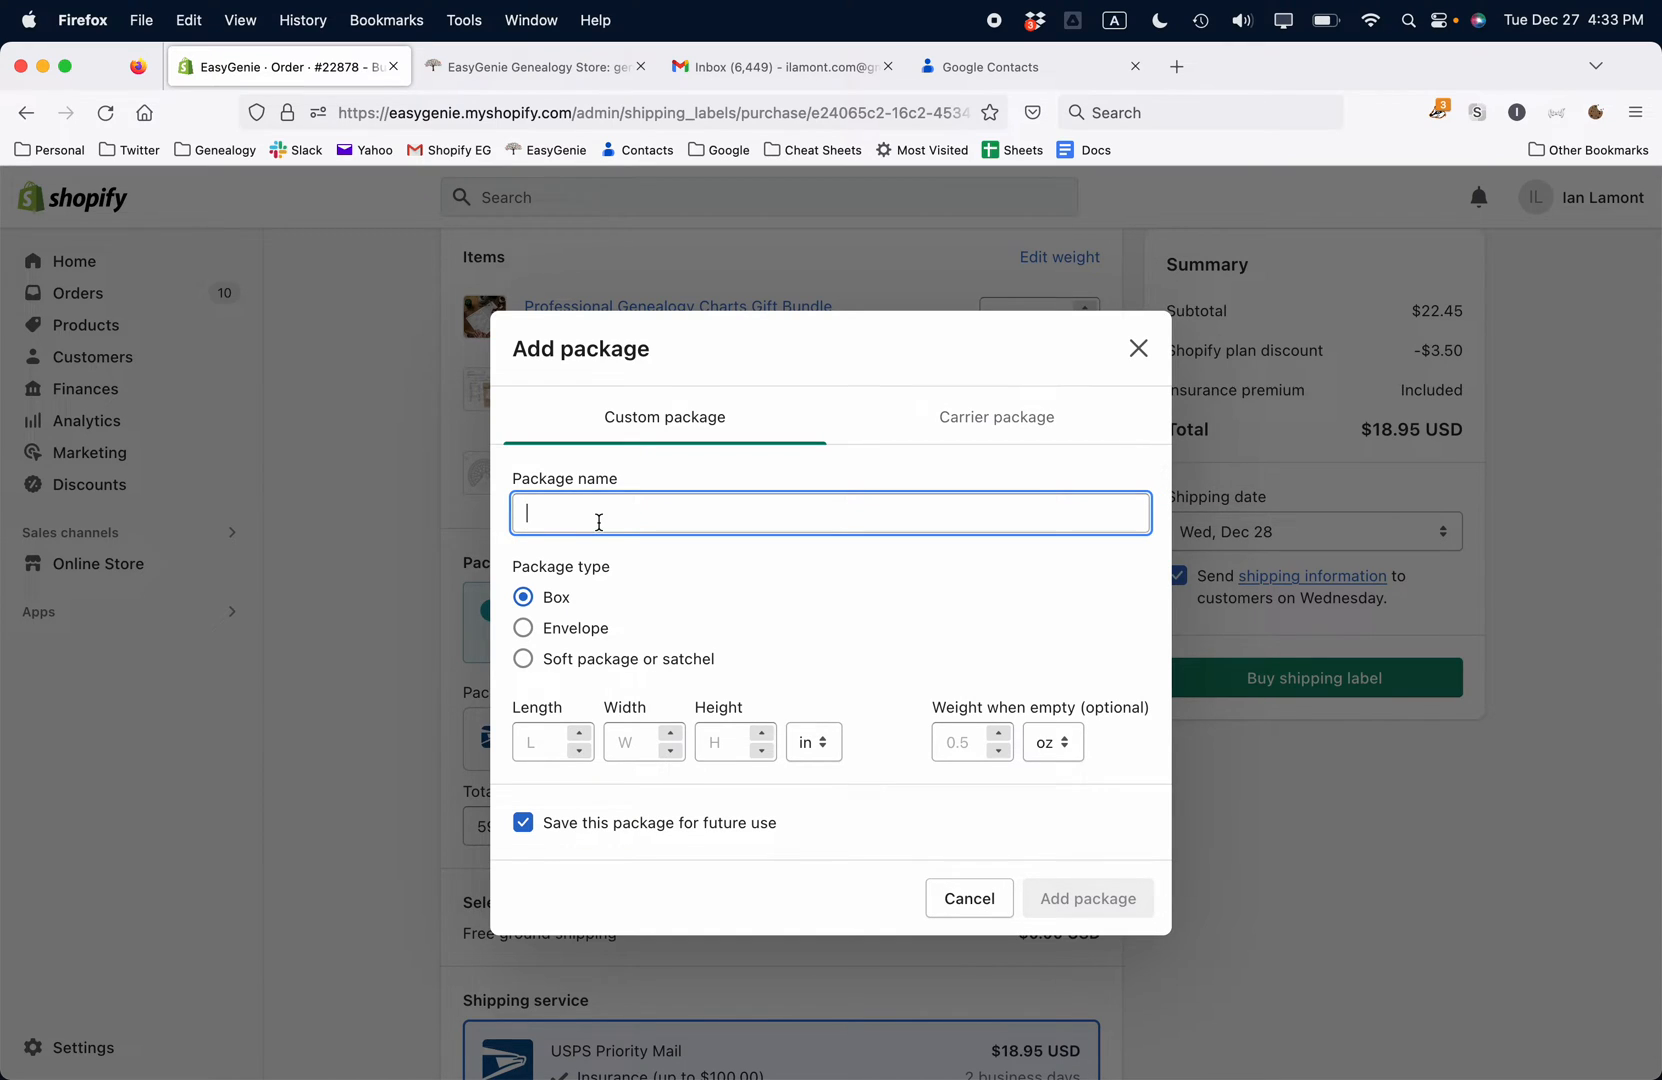
Step: Name the package '12x10x5 box' with dimensions 12 × 10 × 5 in
type("12x10x5 box")
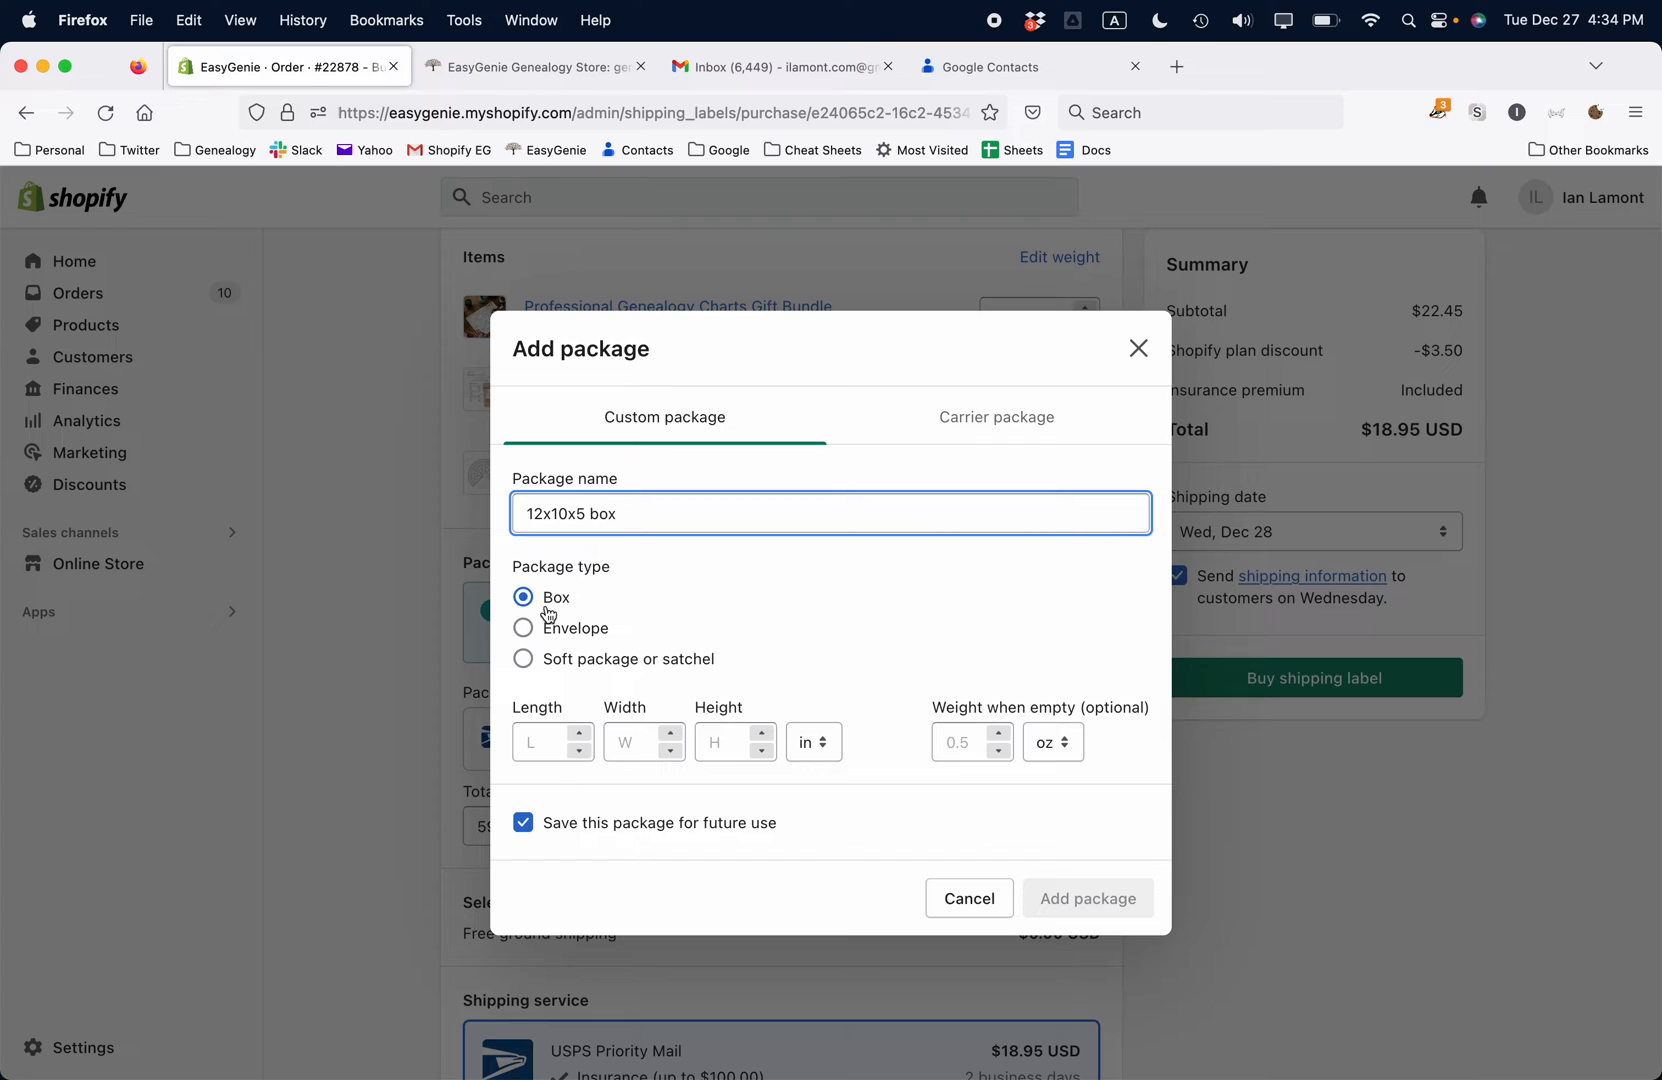
type("12")
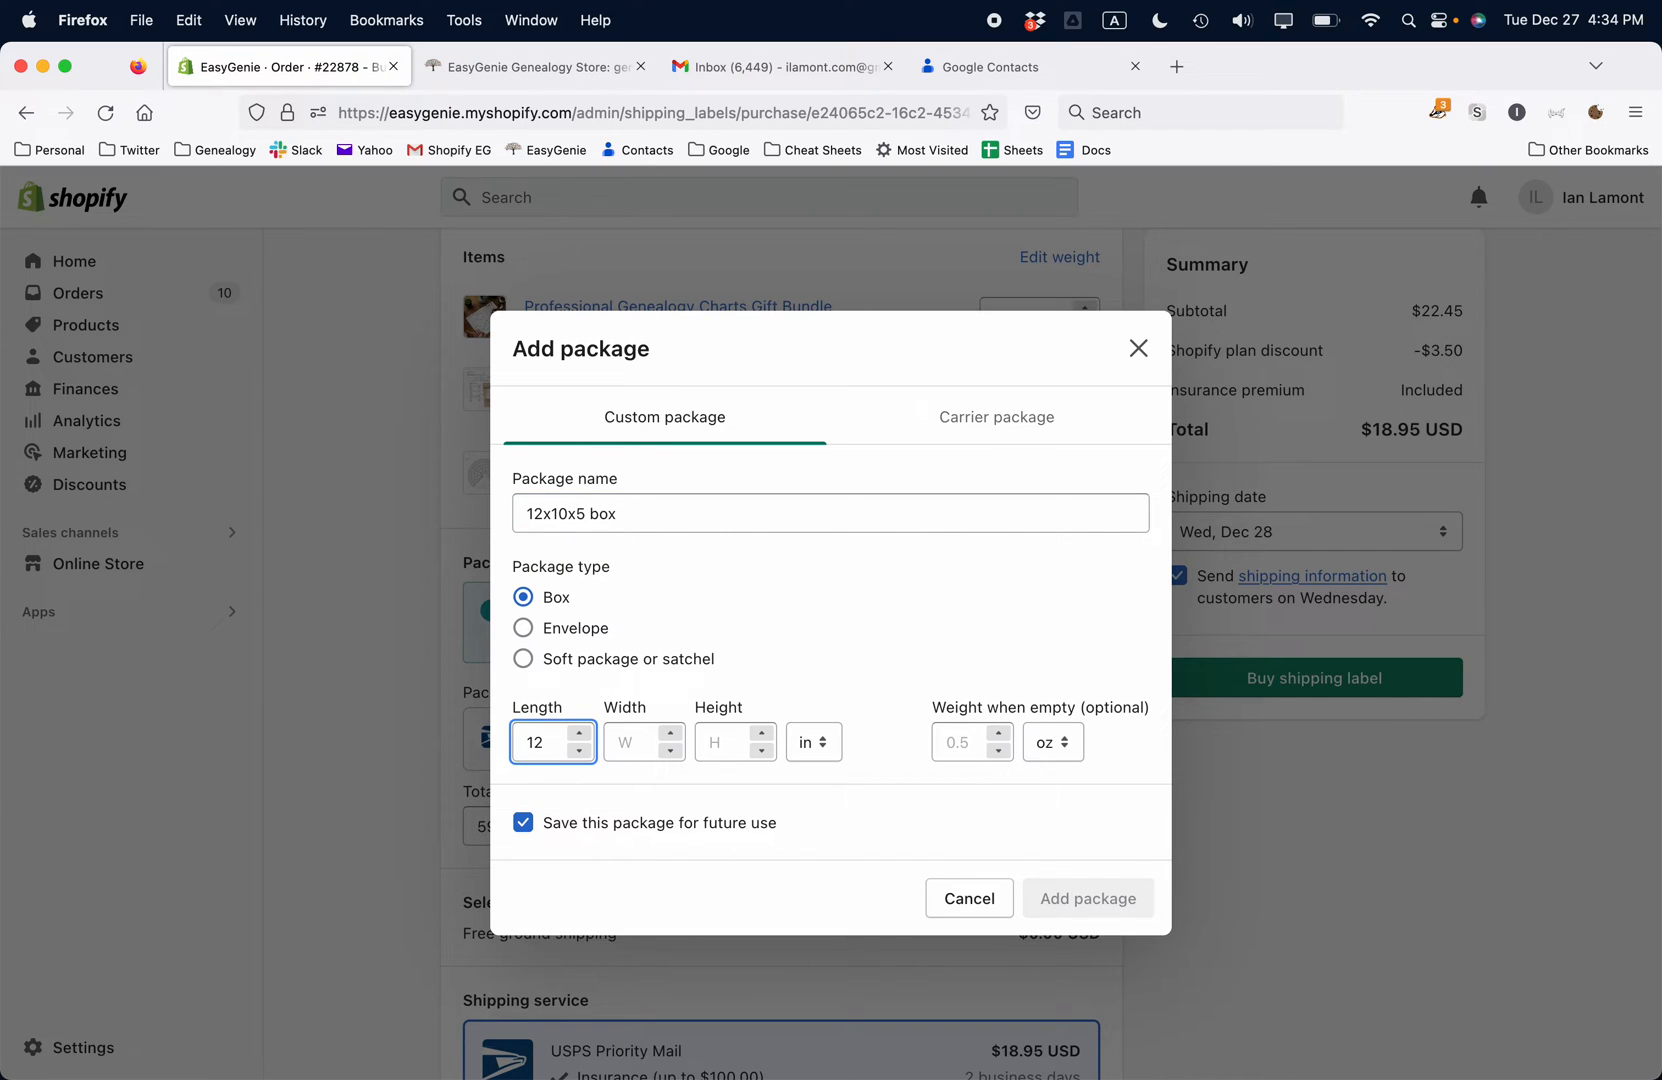
type("10")
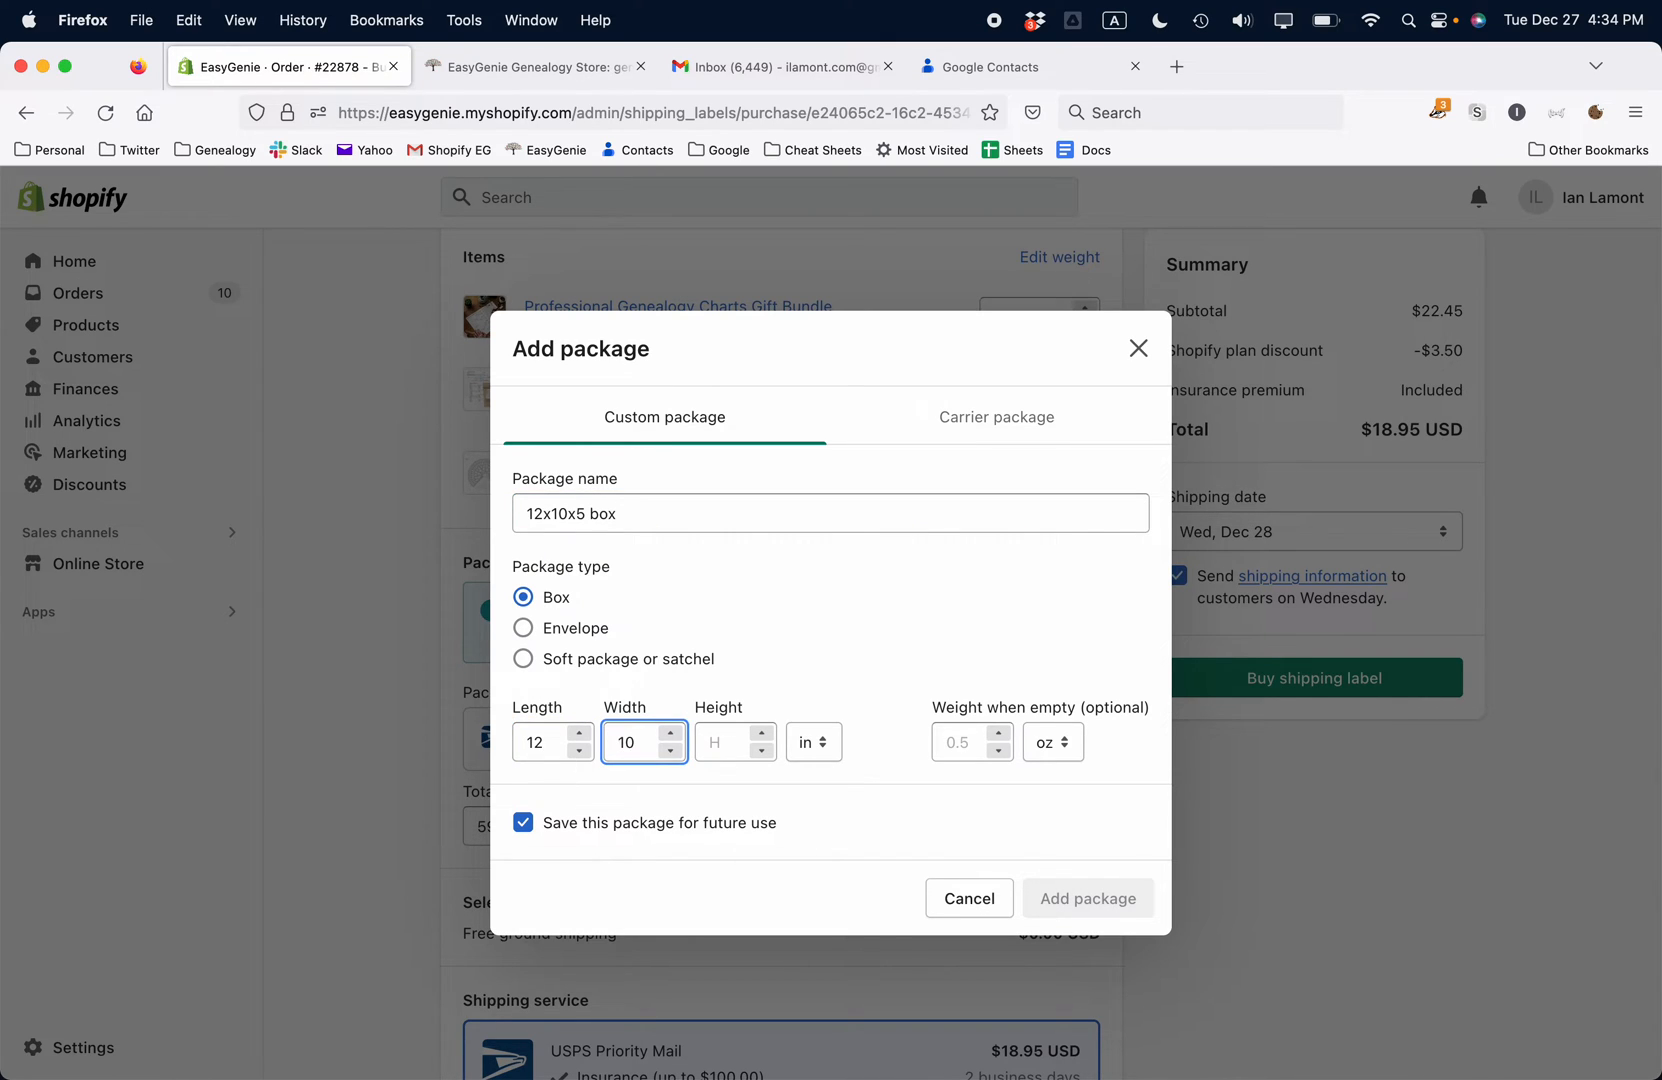
type("5")
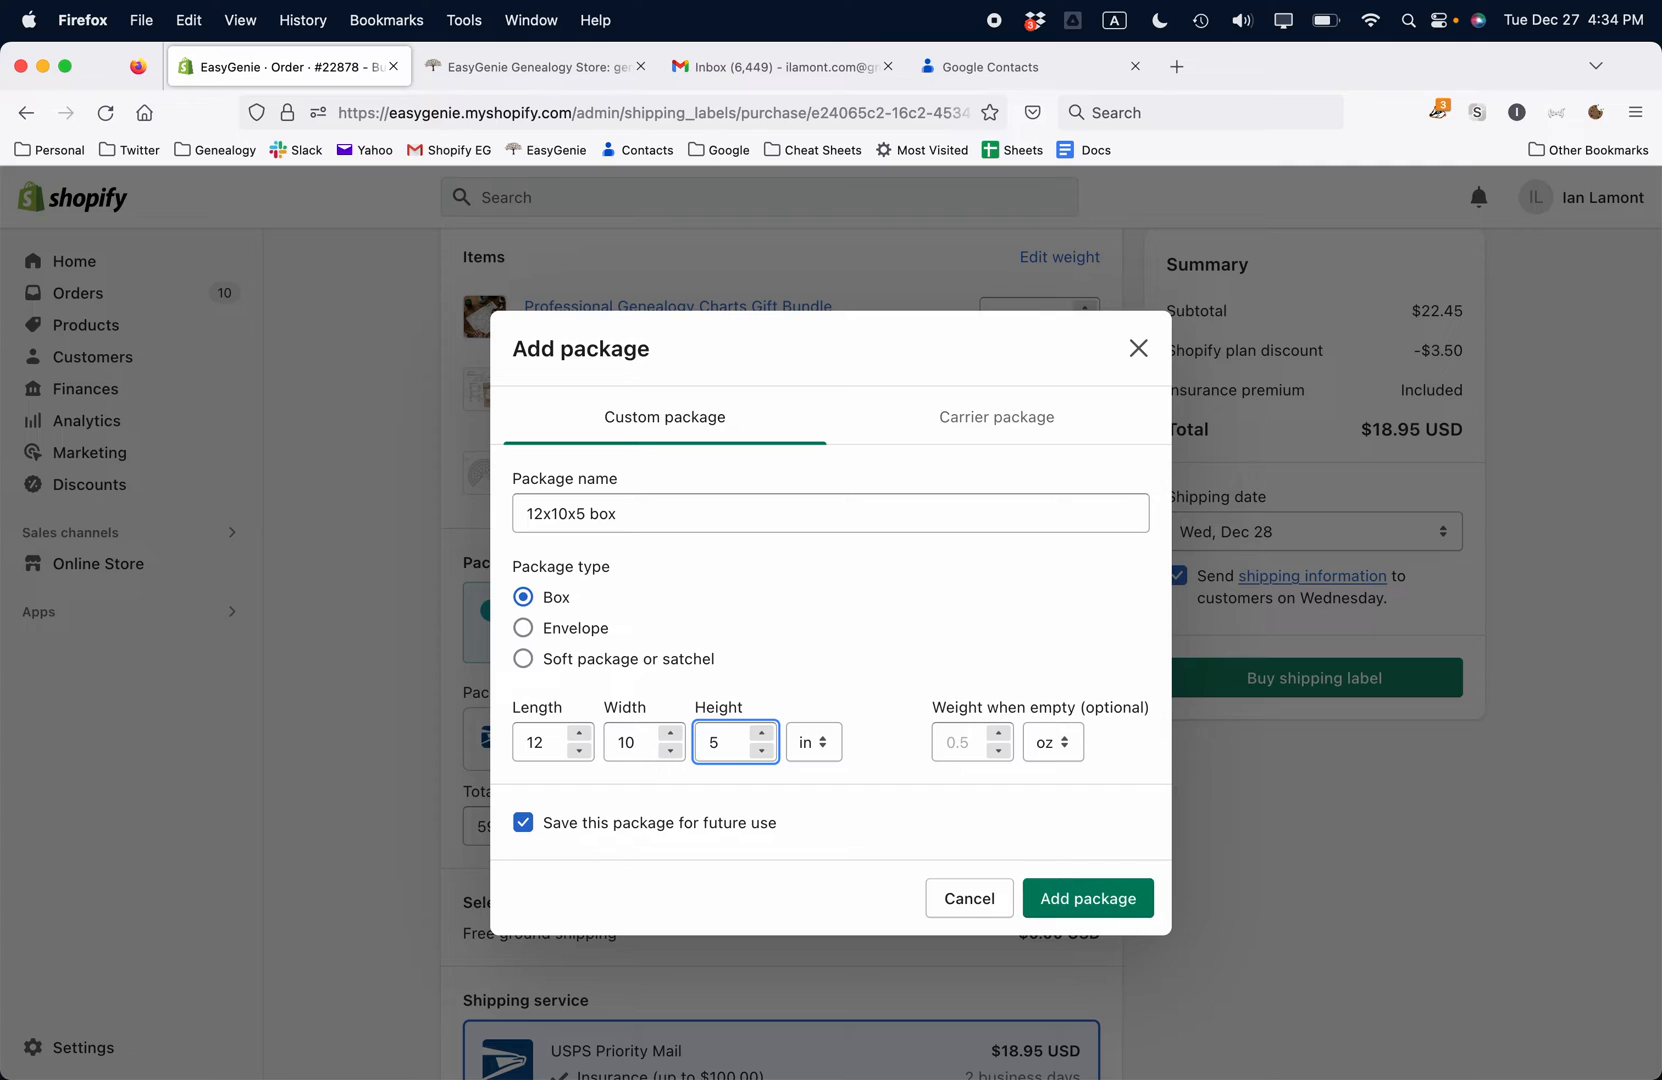
mouse_move(950, 734)
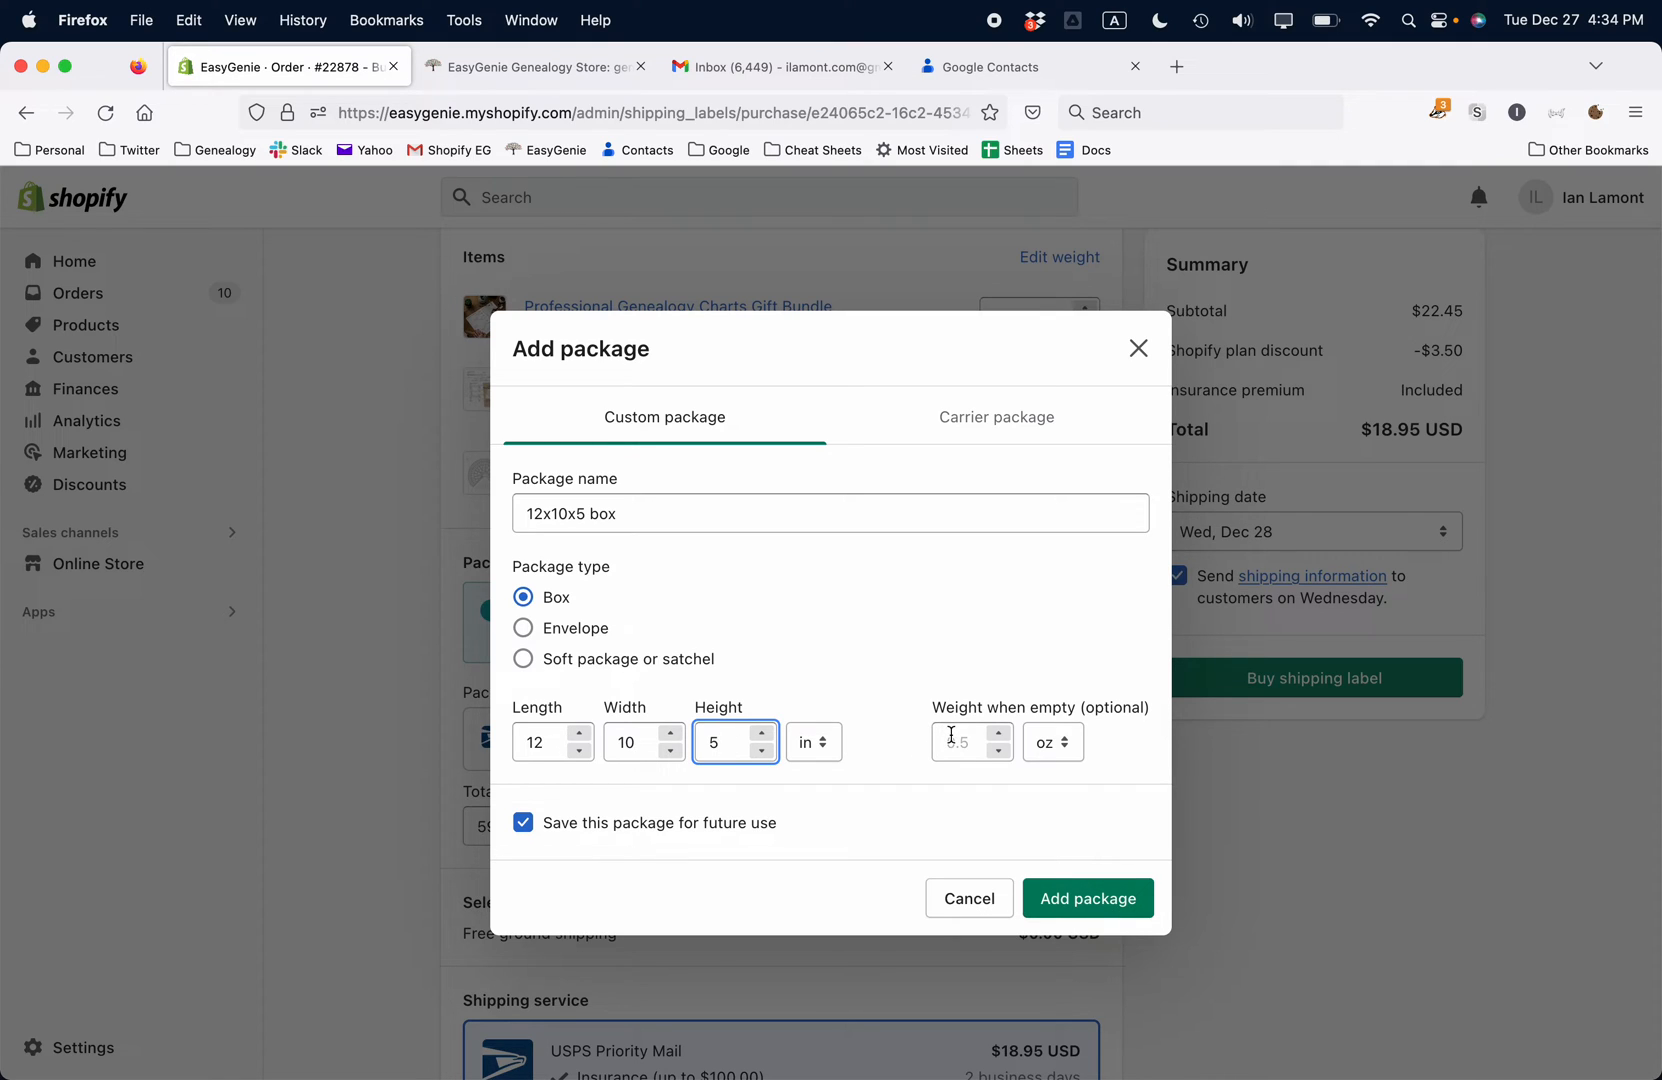
Step: Set the empty box weight to 3 oz and add the package, keeping it saved for future use
left_click(962, 742)
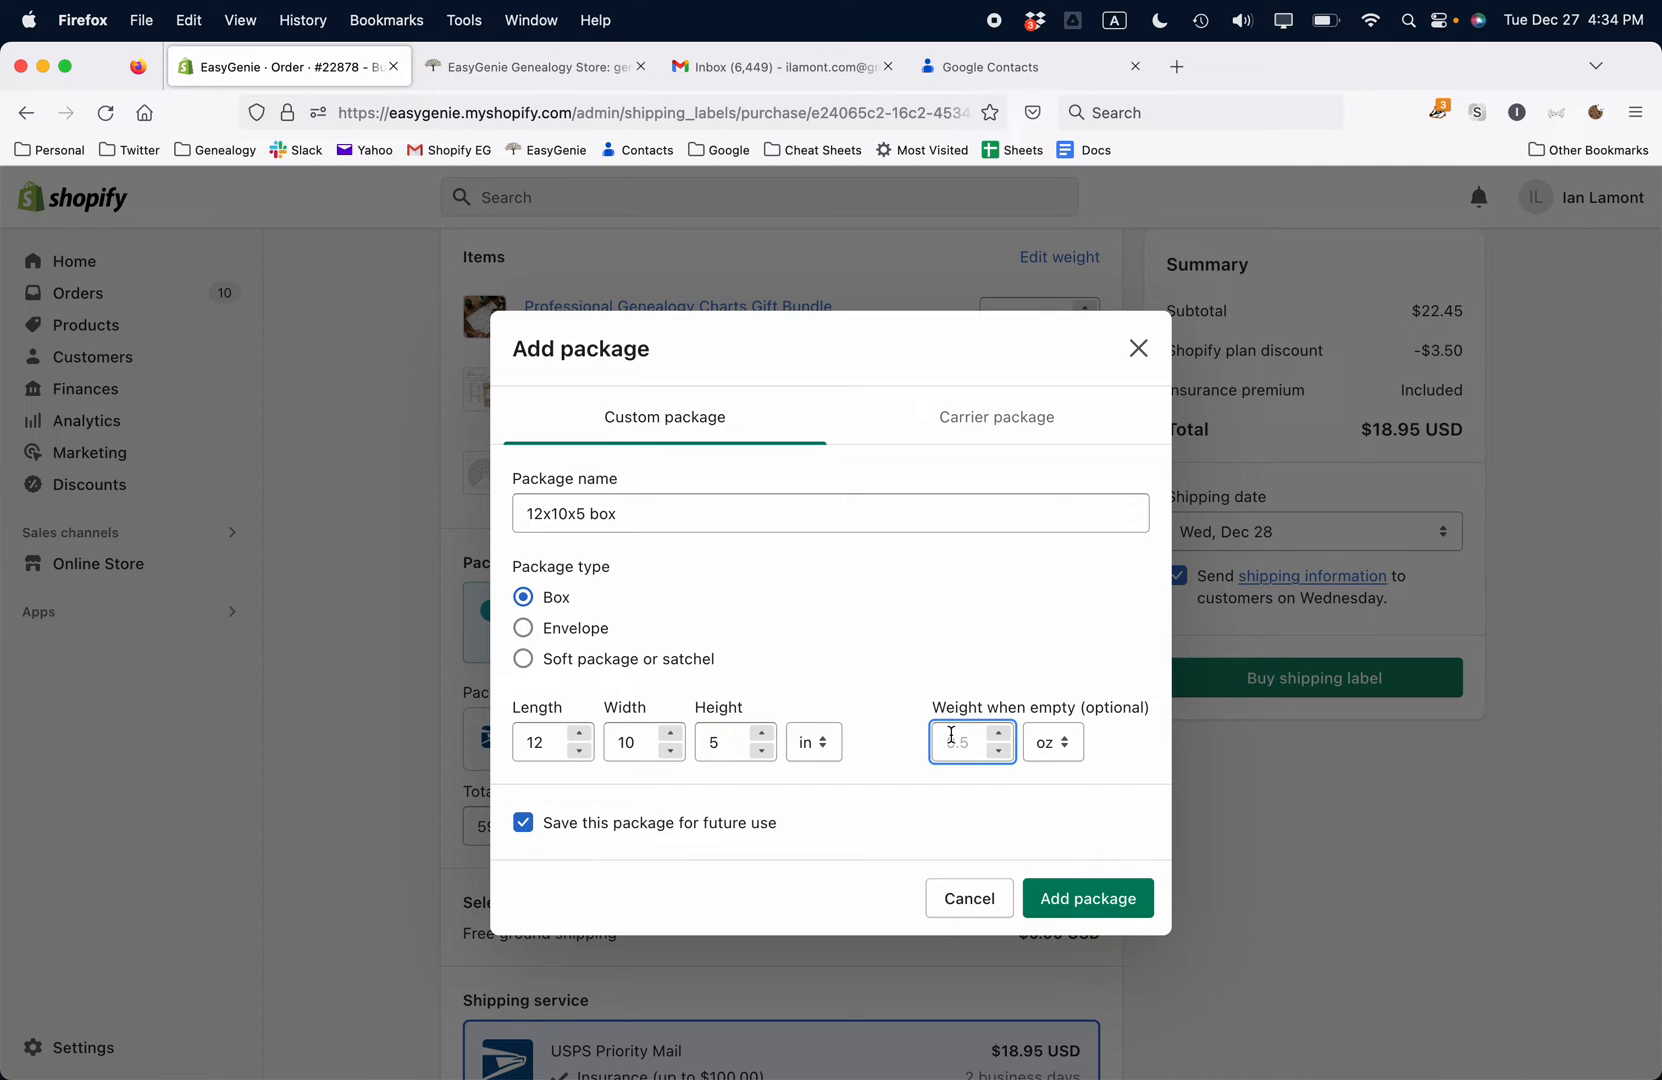
type("3")
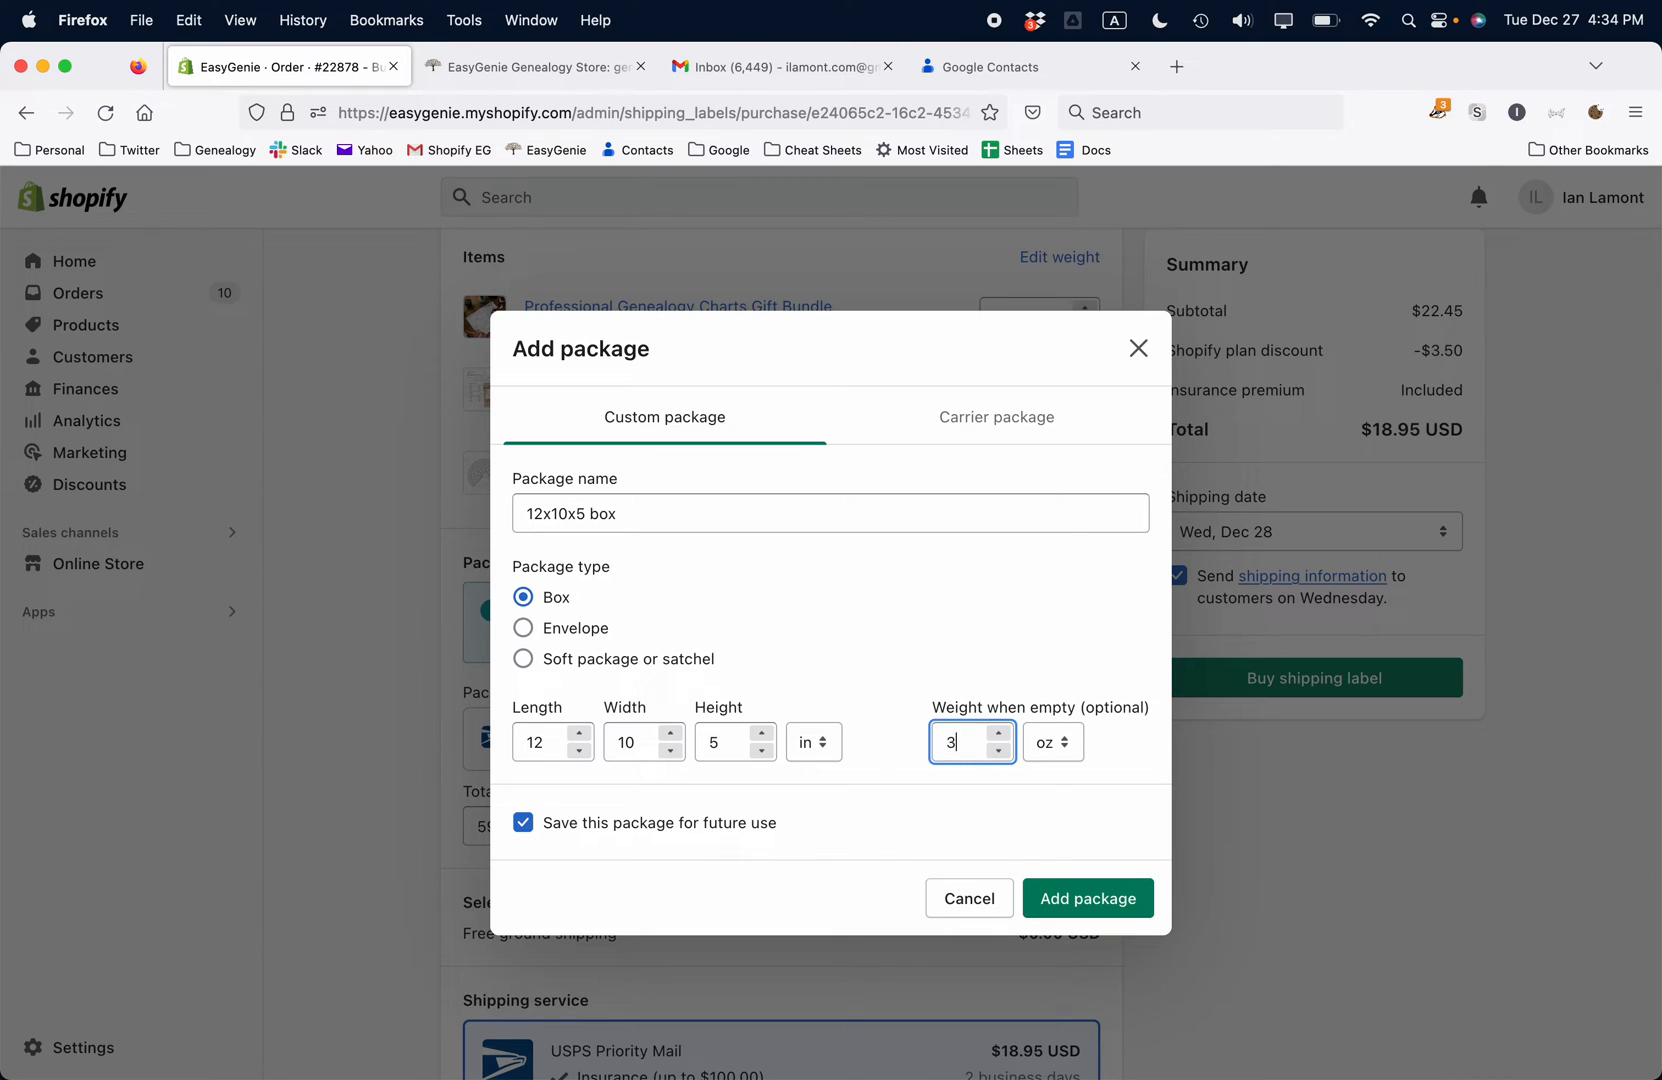
mouse_move(738, 846)
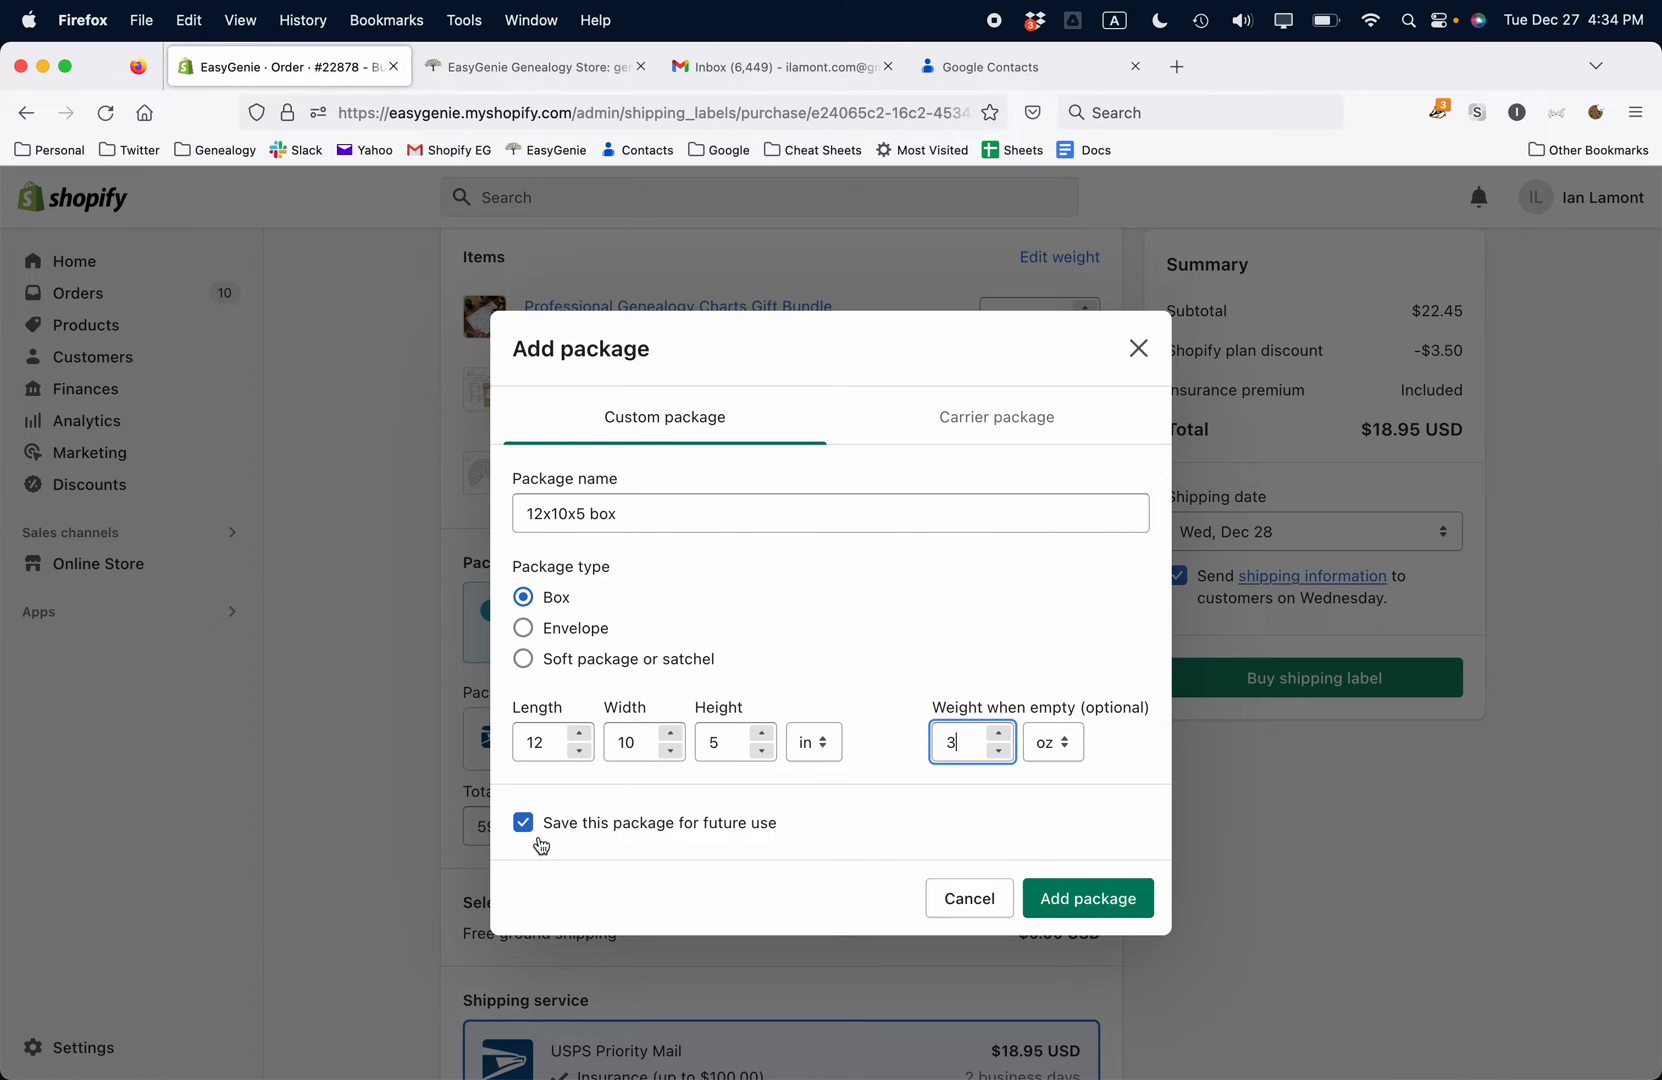
mouse_move(1118, 918)
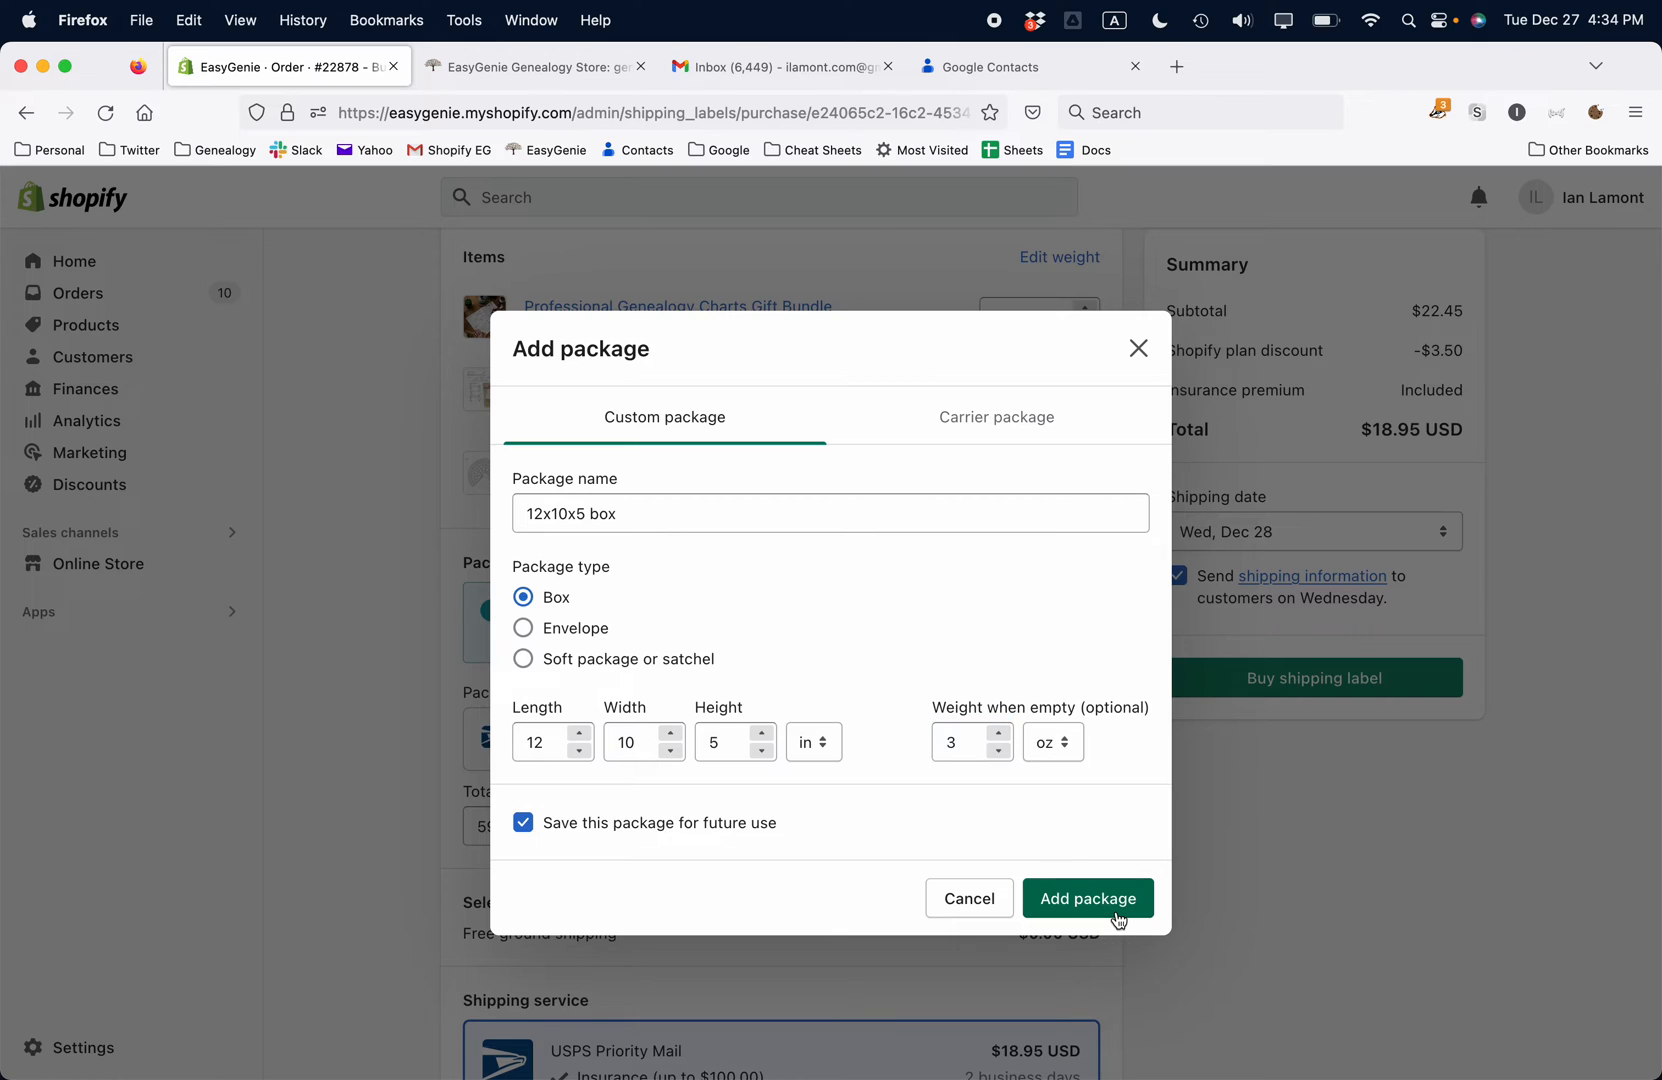
left_click(1086, 898)
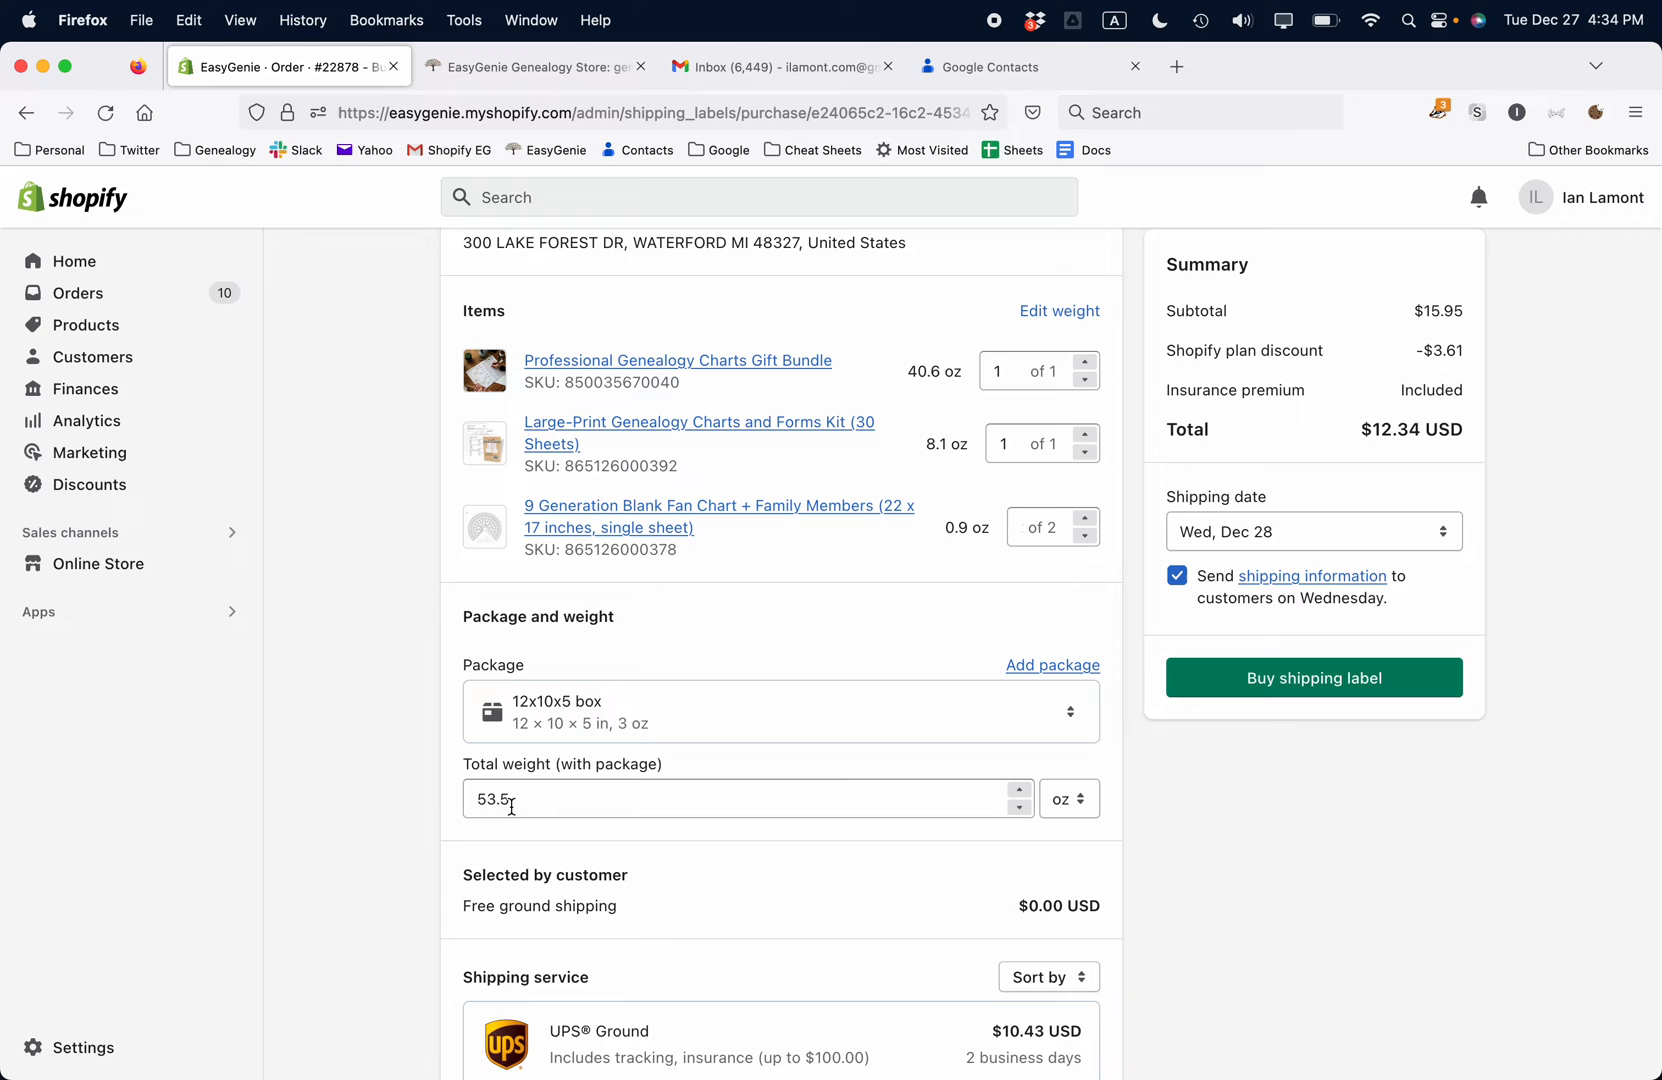
Step: Scroll to the Shipping service list to compare UPS Ground $10.43 and USPS Priority Mail $12.34
scroll("down", 3)
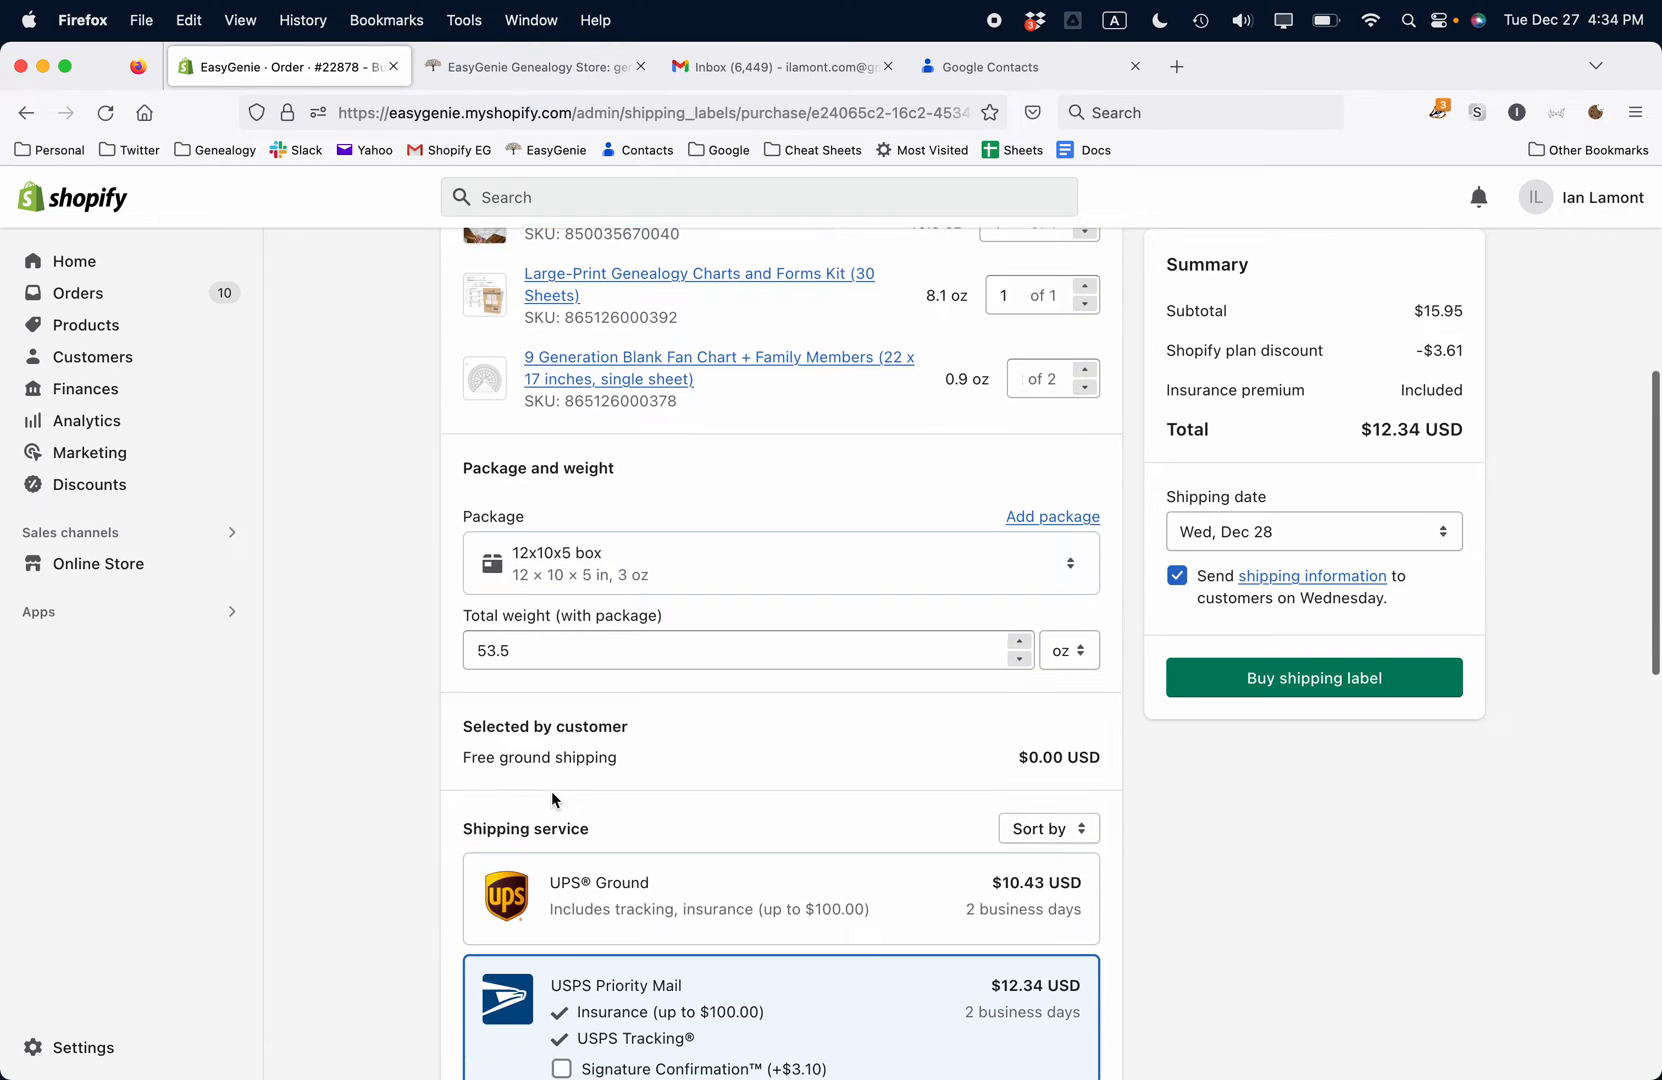
scroll("down", 3)
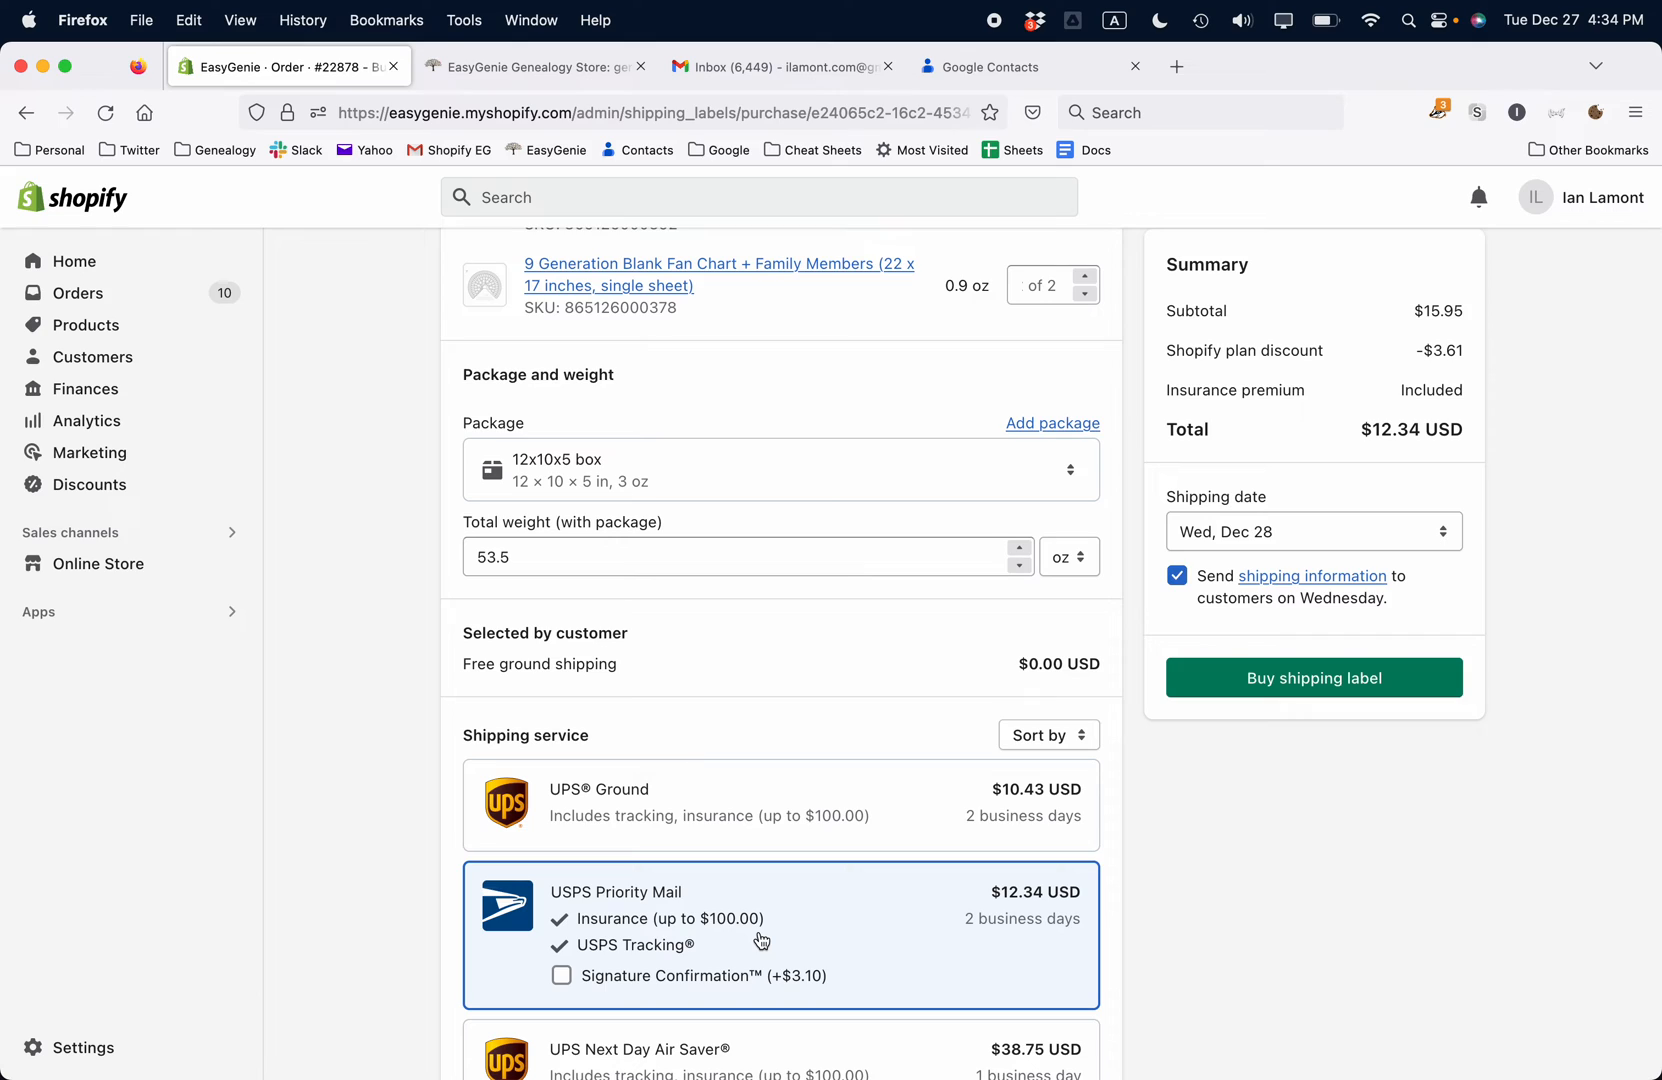
mouse_move(1040, 844)
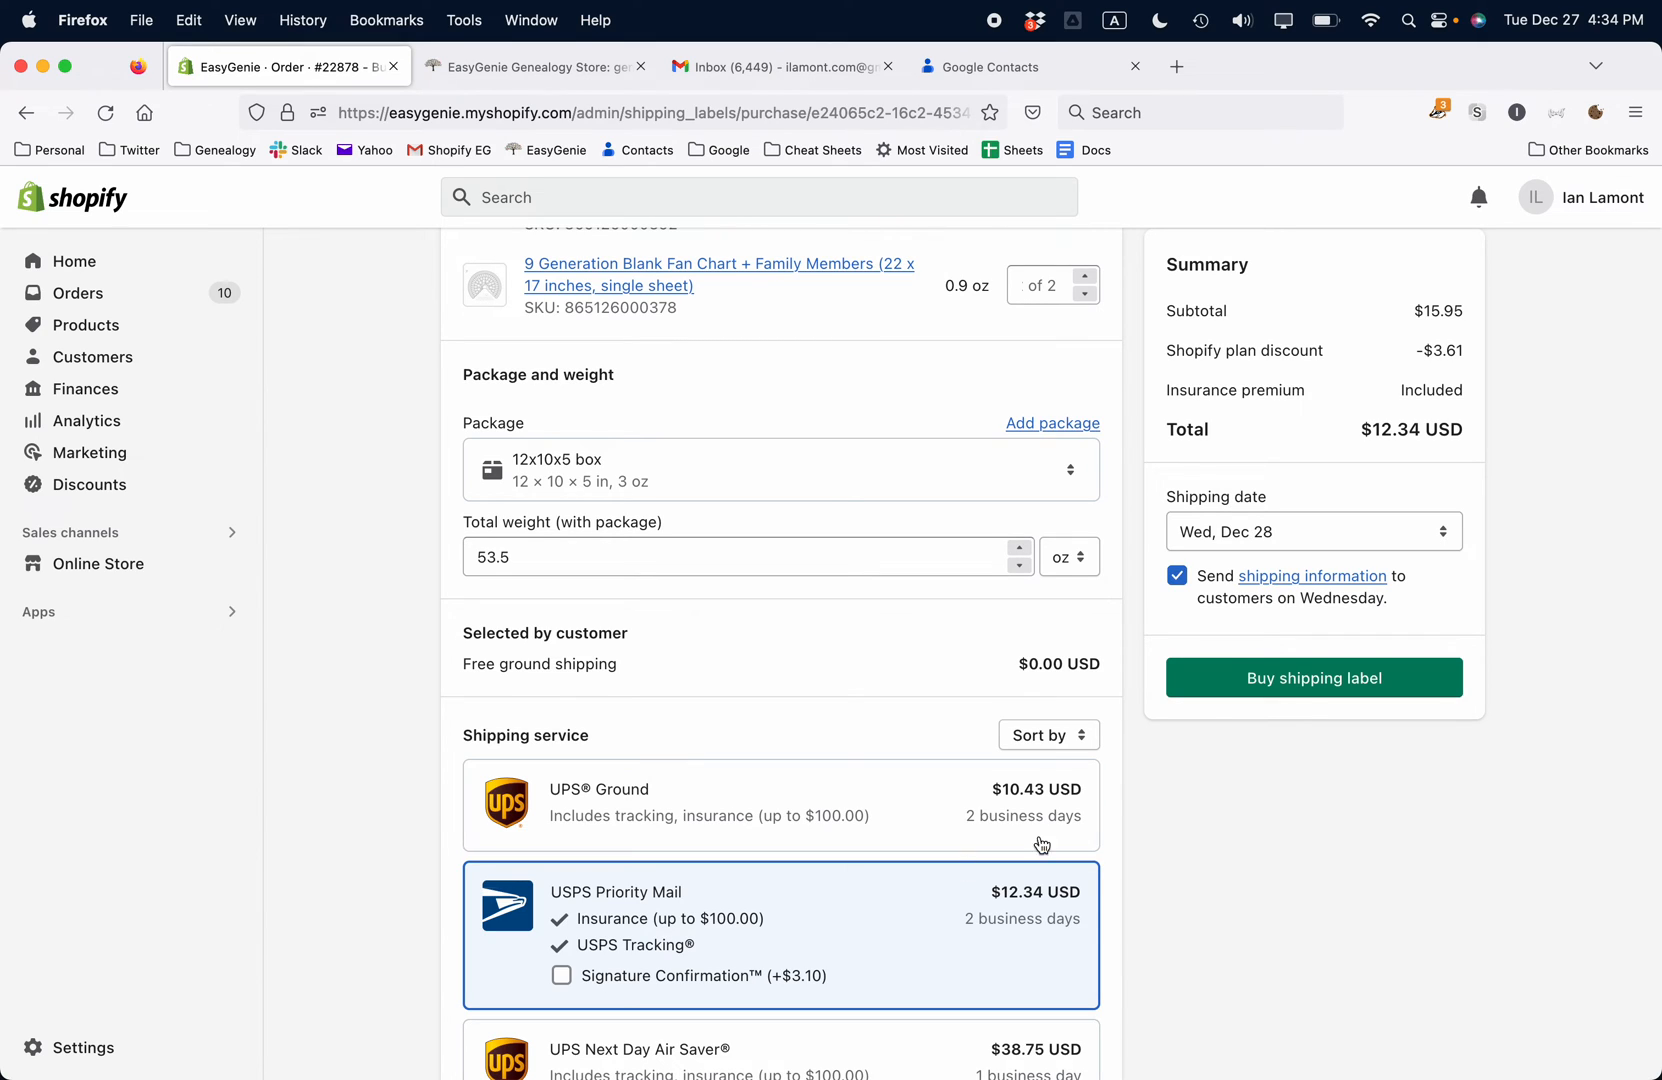
mouse_move(1124, 826)
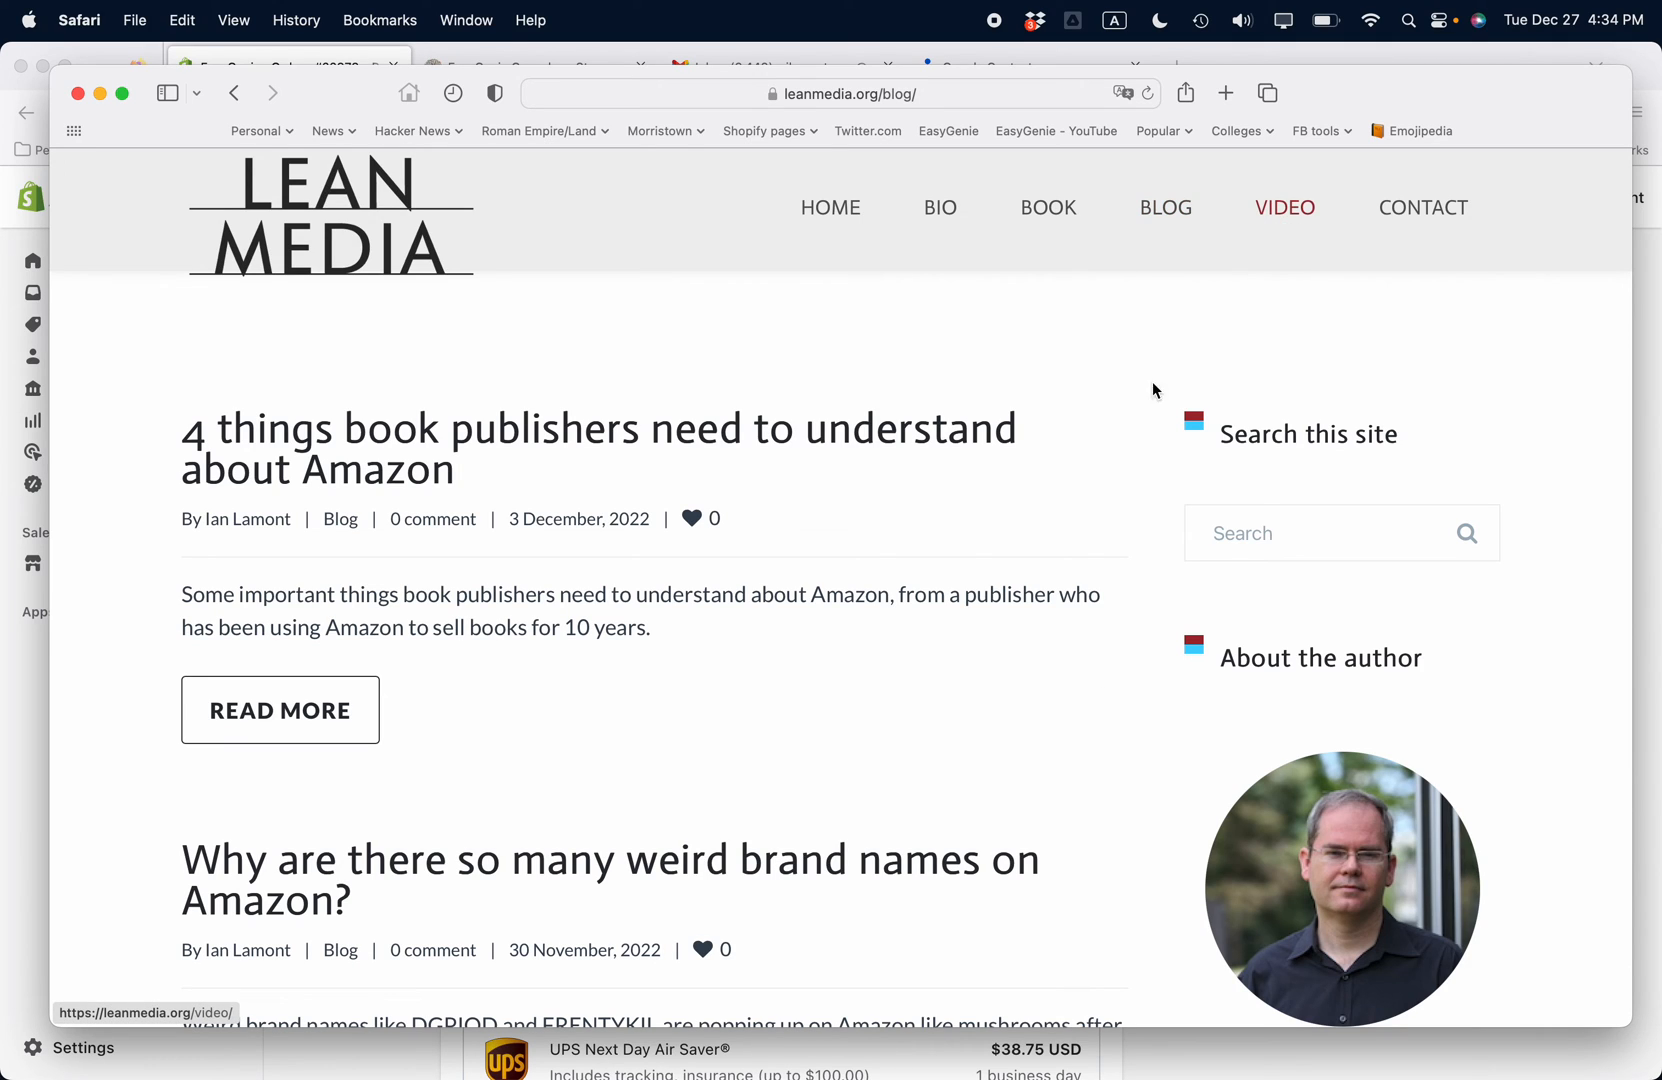
mouse_move(958, 542)
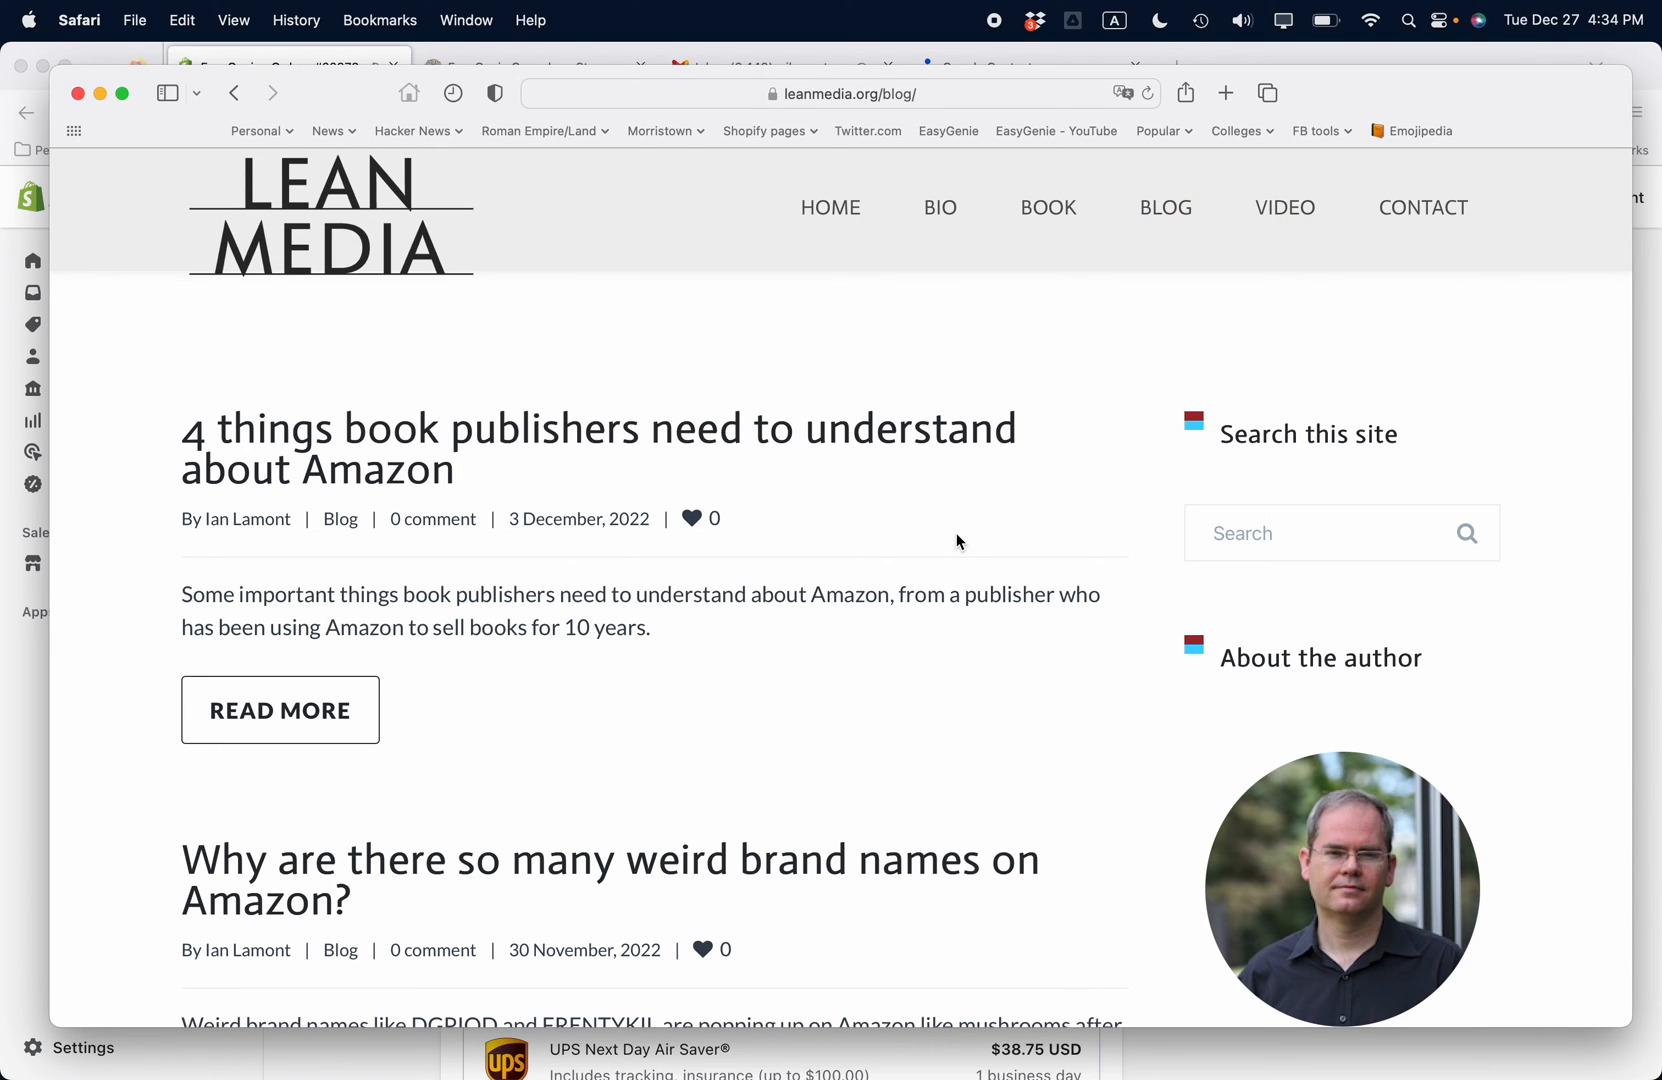